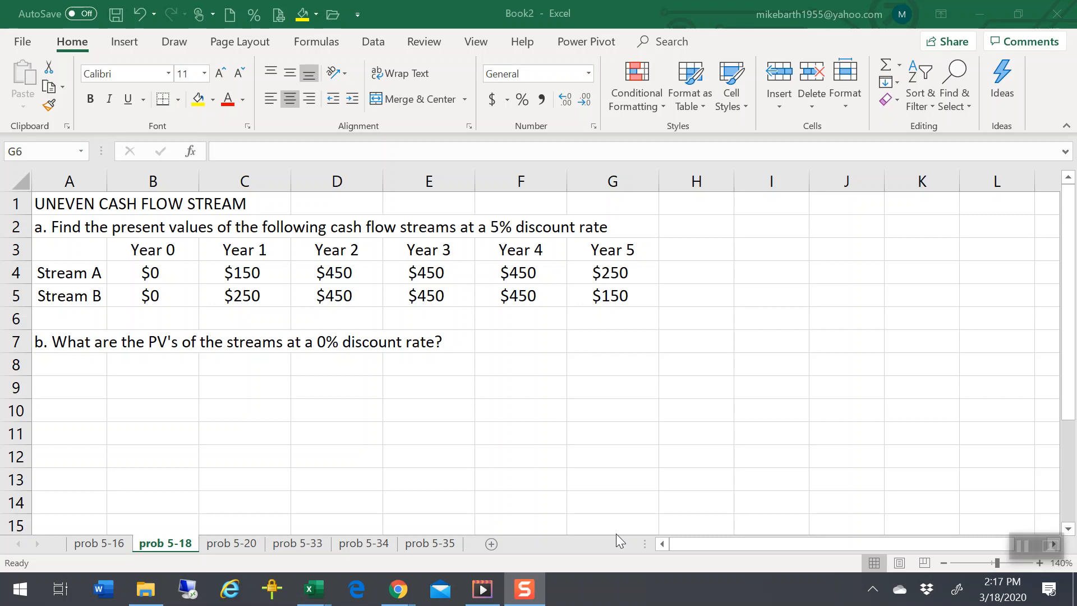
pyautogui.moveTo(319, 384)
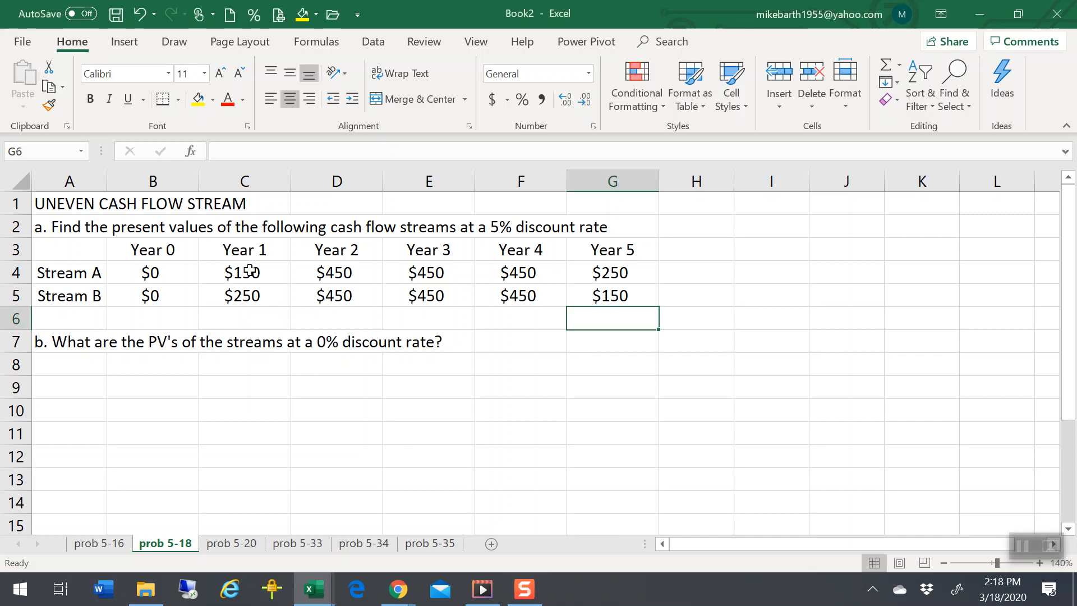
# Review Stream A's yearly amounts, then enter working labels 'Nper, Rate and PMT from B9
pyautogui.click(244, 272)
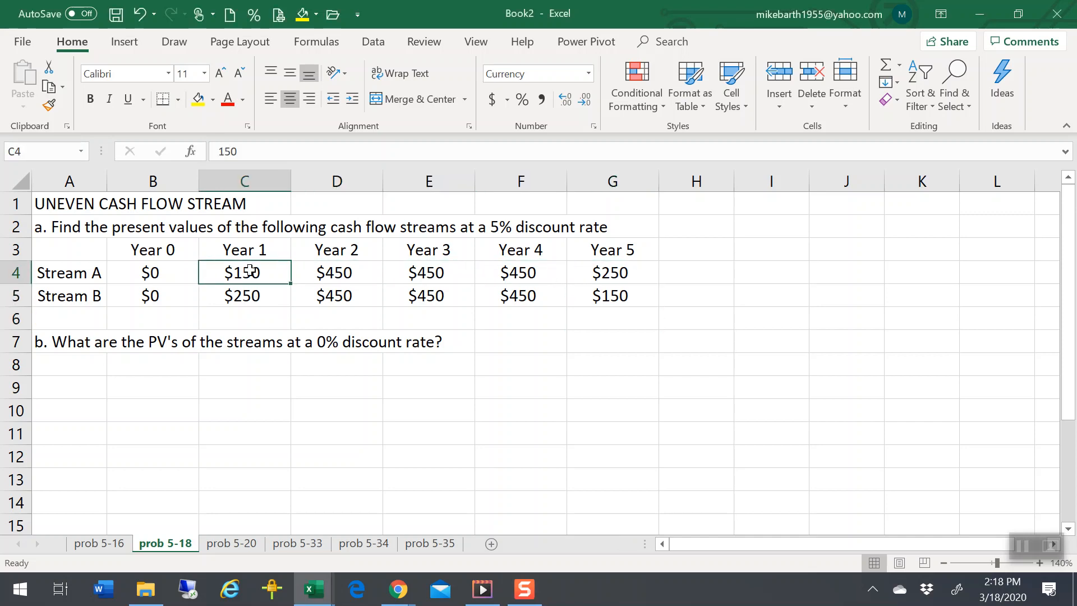
pyautogui.click(429, 271)
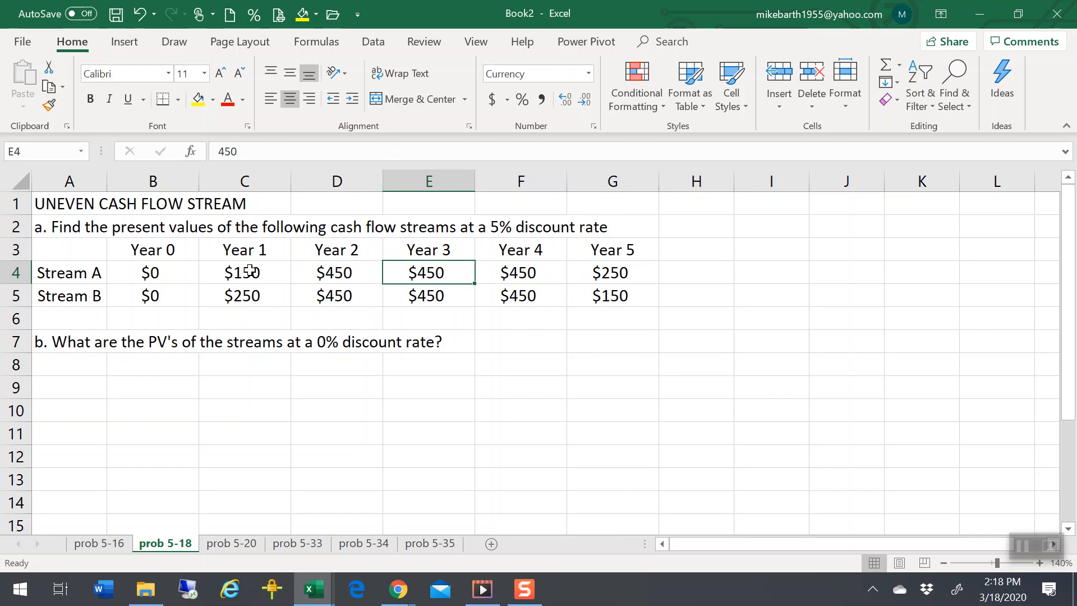
pyautogui.click(613, 272)
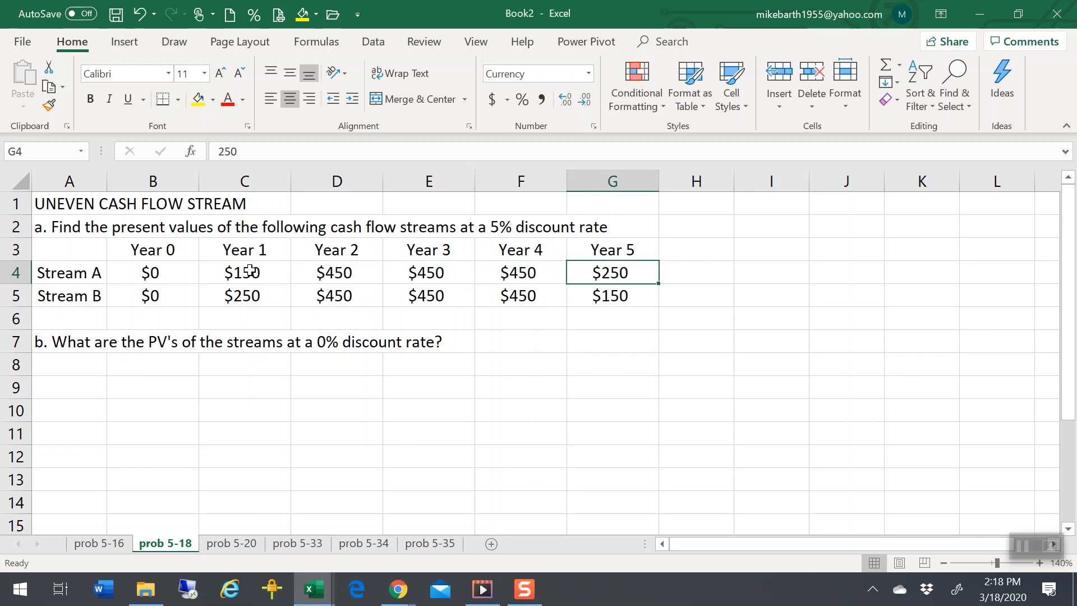
pyautogui.click(521, 272)
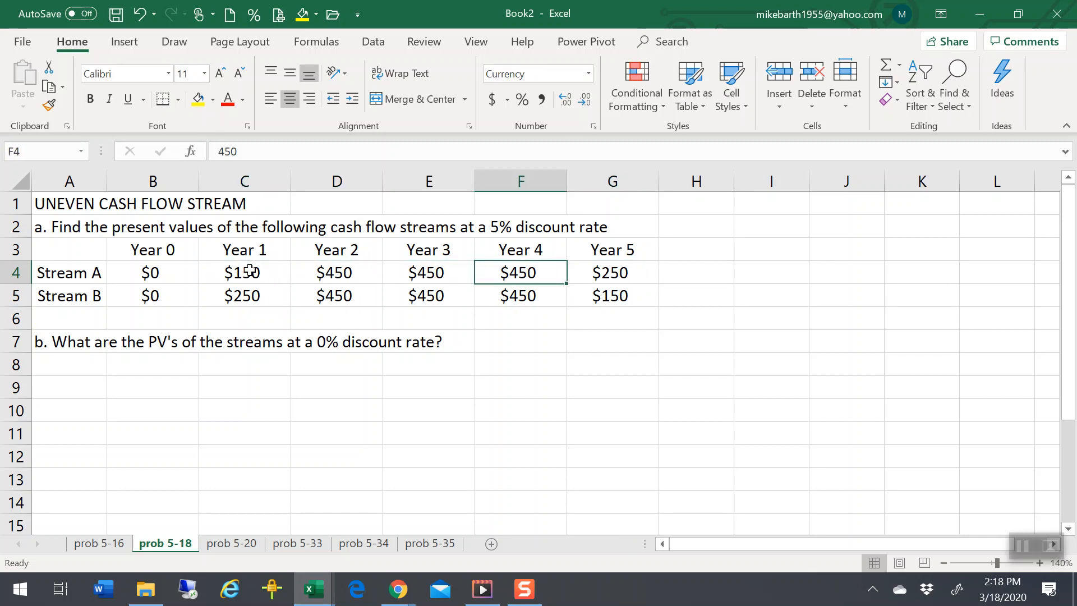
pyautogui.click(244, 272)
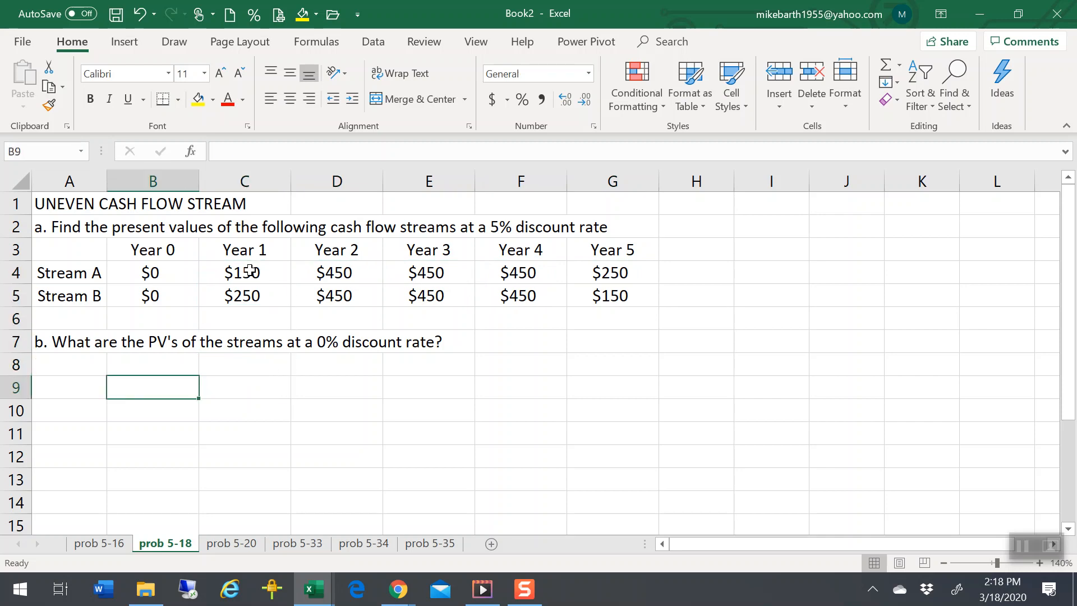
pyautogui.write("'Nper")
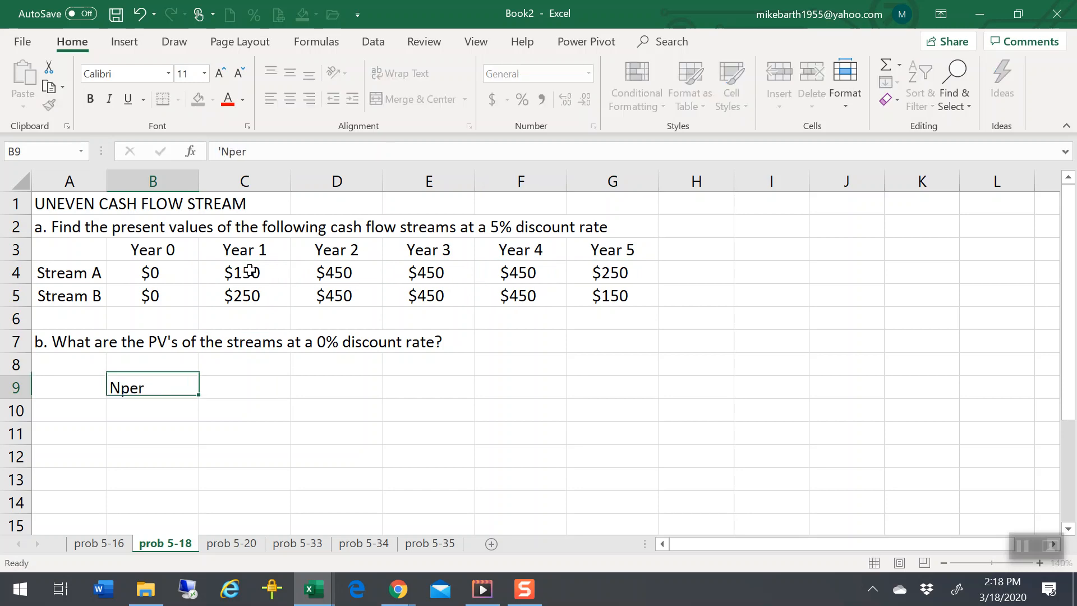
pyautogui.press('Enter')
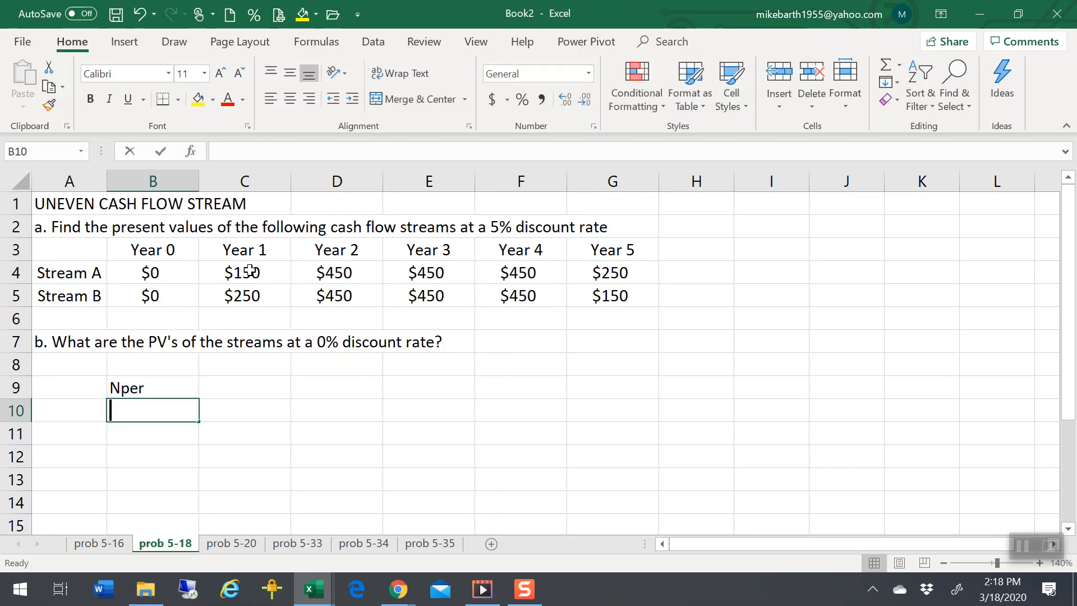
pyautogui.write('Rate')
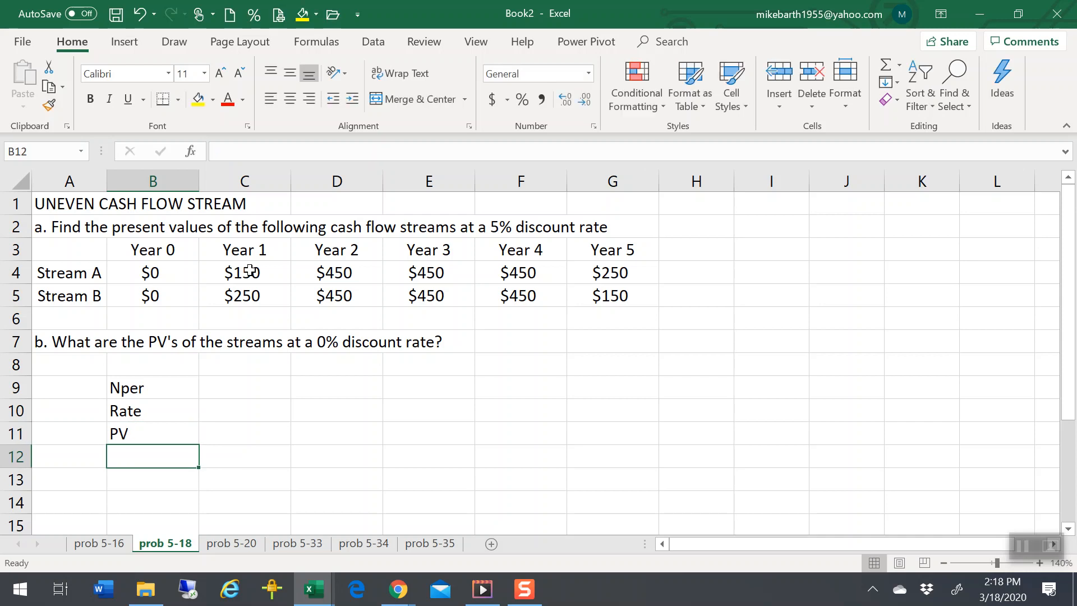
pyautogui.write('PMT')
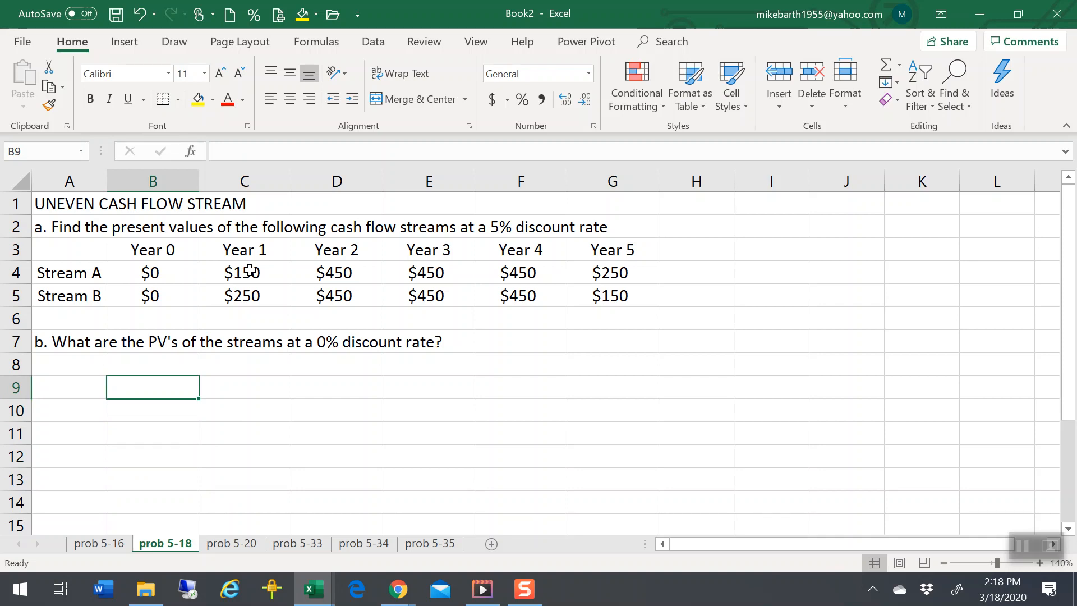
# Enter the note 'npv function gives you the present value of future cash flows where cash flows are uneven'
pyautogui.write('npv function')
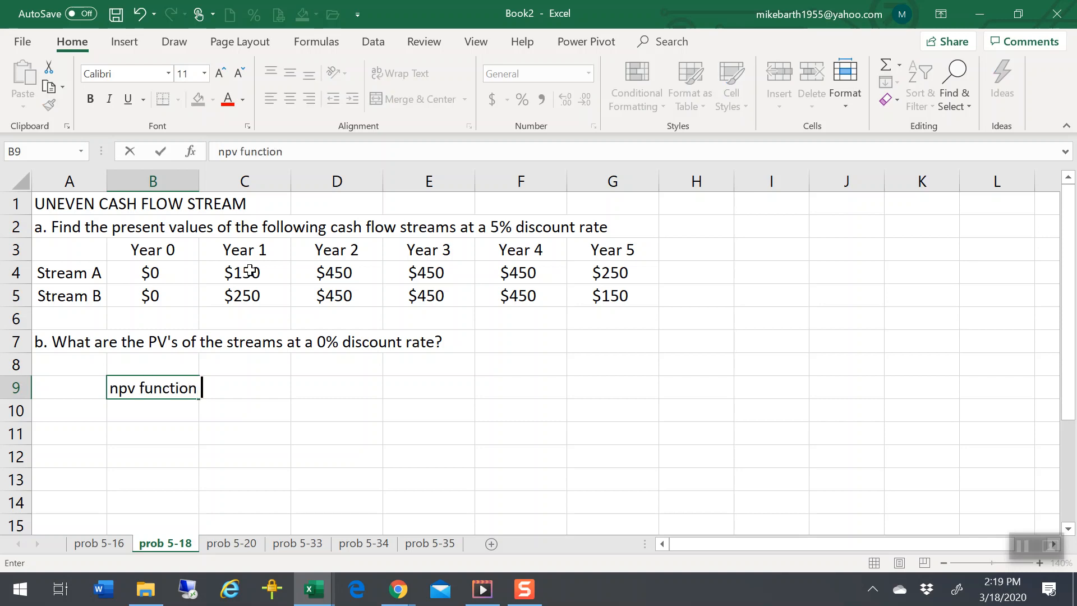
pyautogui.write('gives you the p')
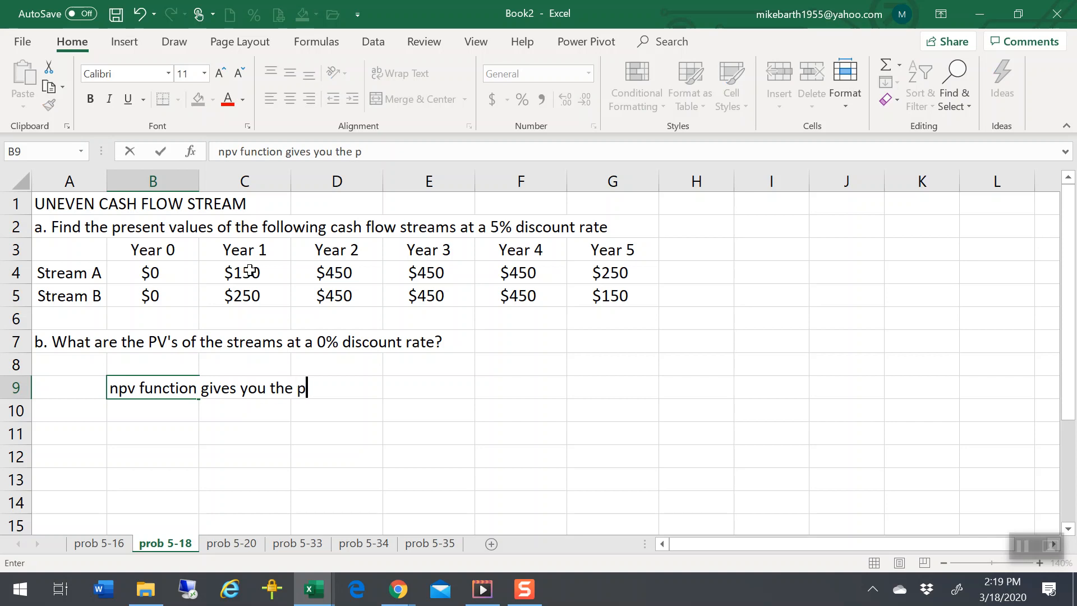
pyautogui.write('resent value of')
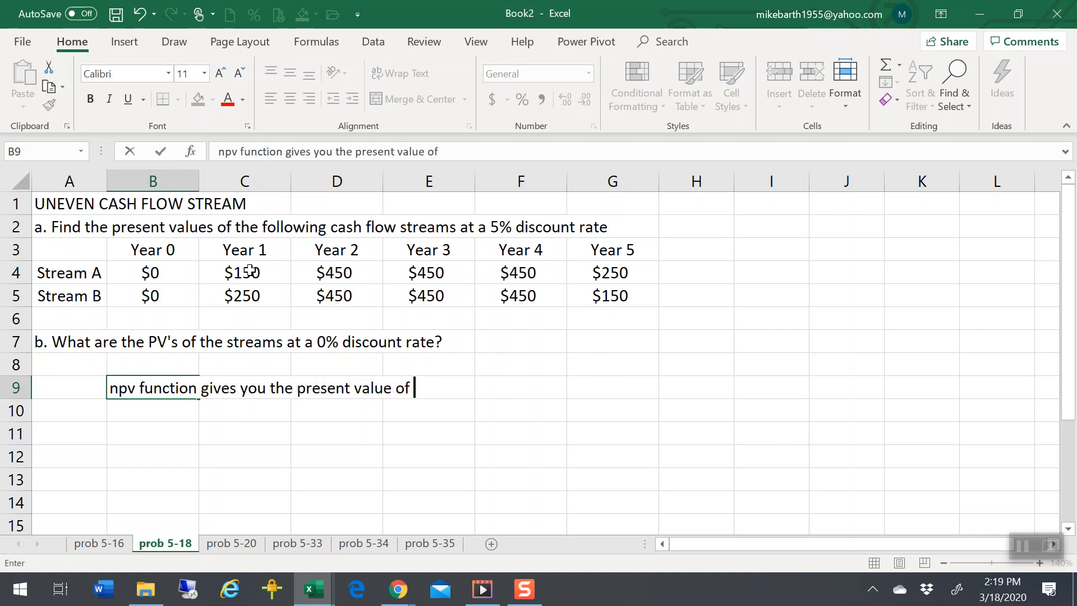
pyautogui.write('future cash fl')
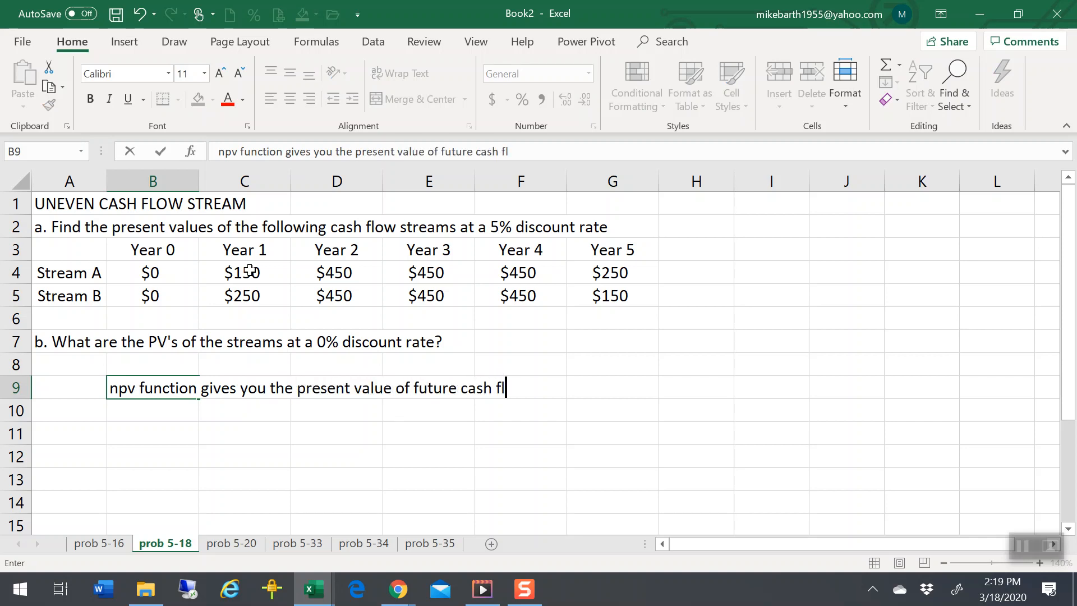
pyautogui.write('ows')
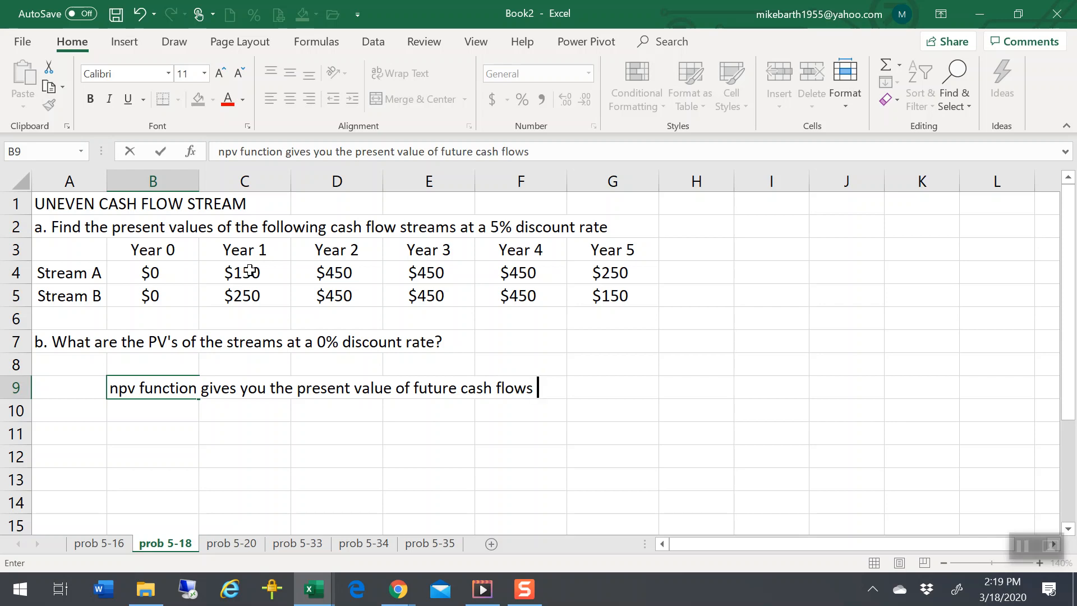
pyautogui.write('where cash fl')
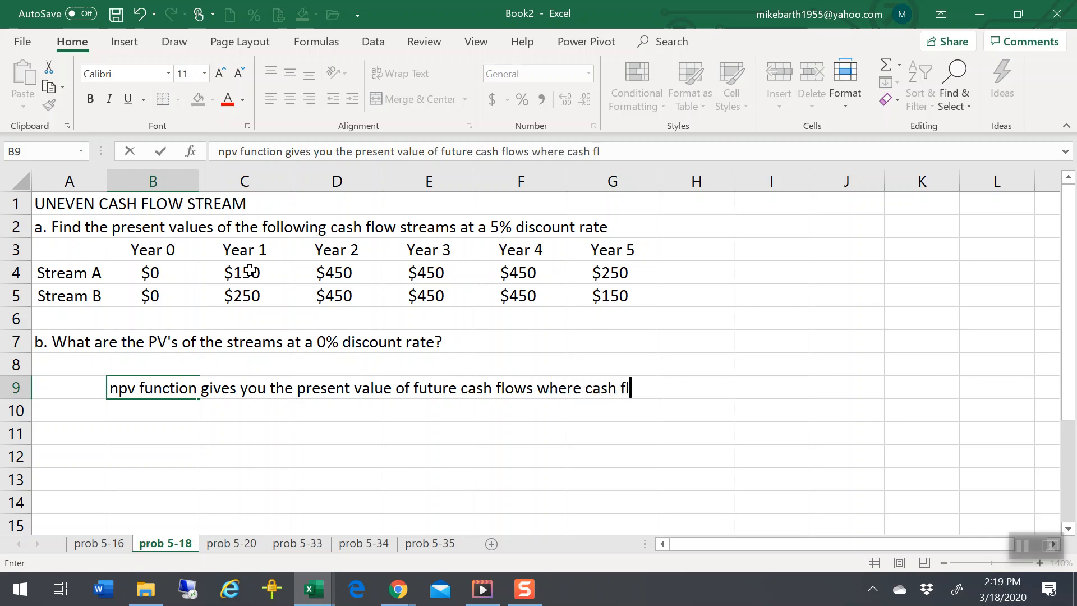
pyautogui.write('ows are uneven')
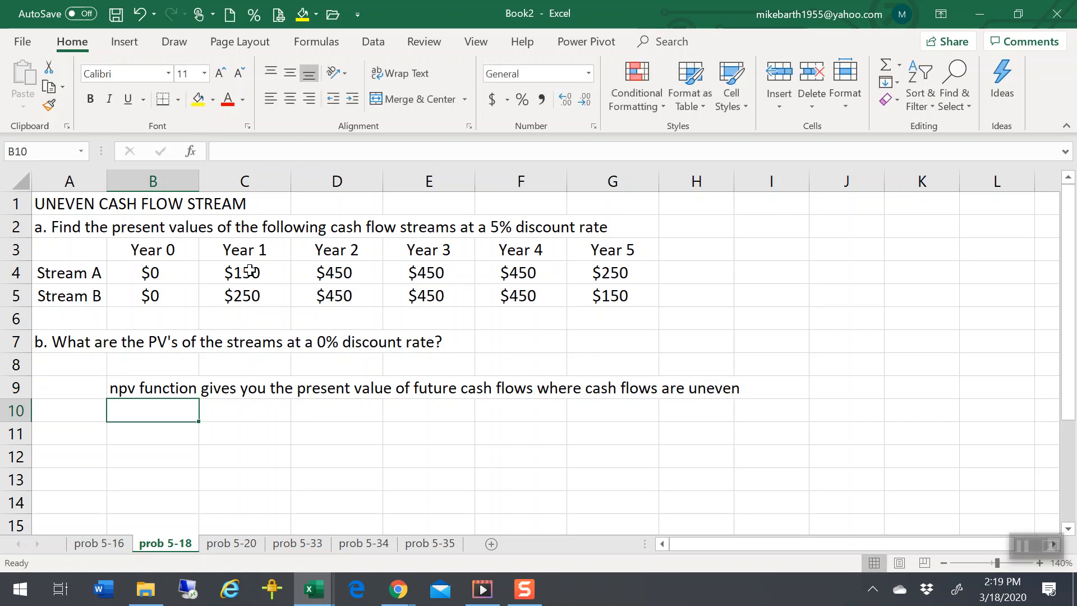
# Enter =npv(rate,{payments}) in B11 as the syntax example and dismiss the formula error
pyautogui.write('=')
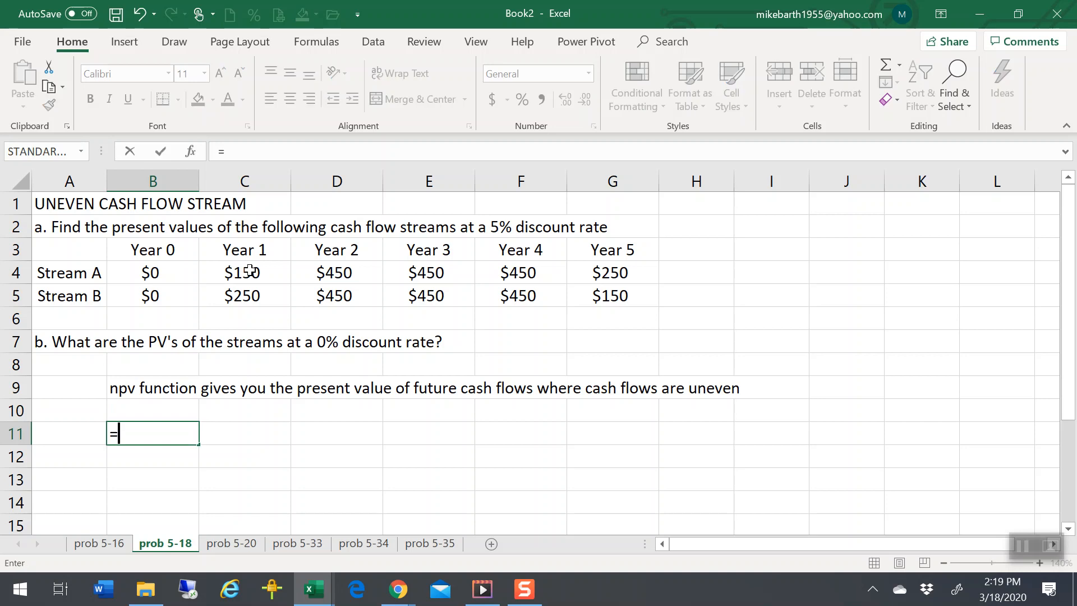
pyautogui.write('npv(')
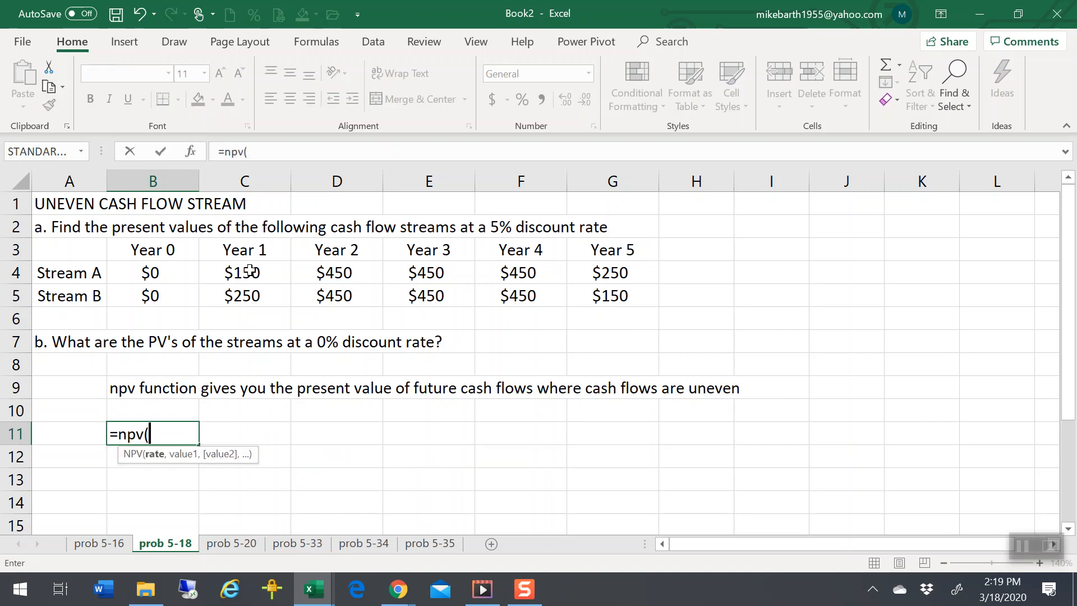
pyautogui.write('rate')
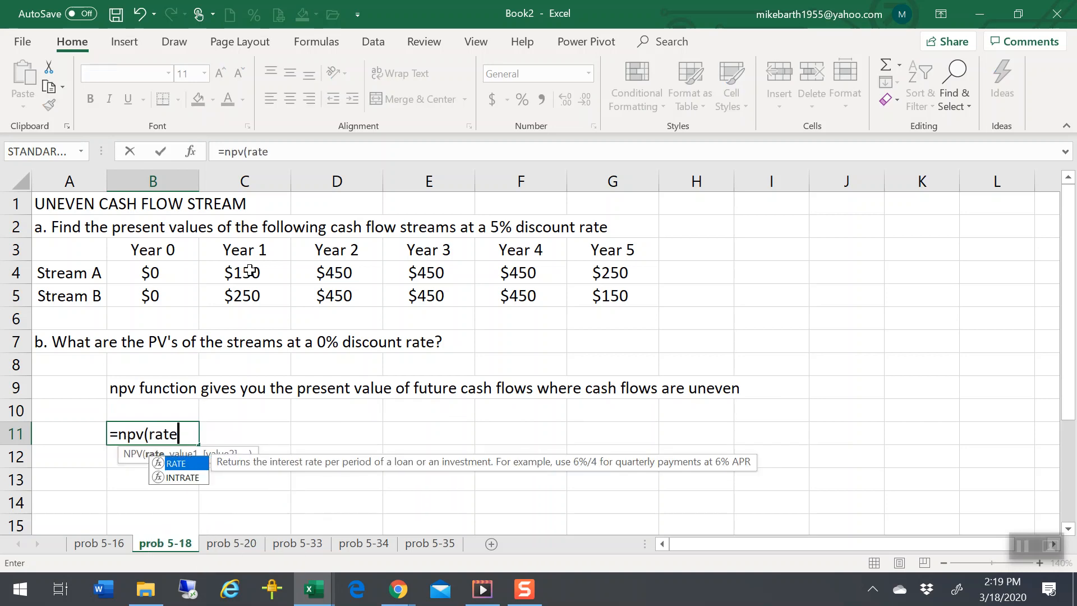
pyautogui.write(',')
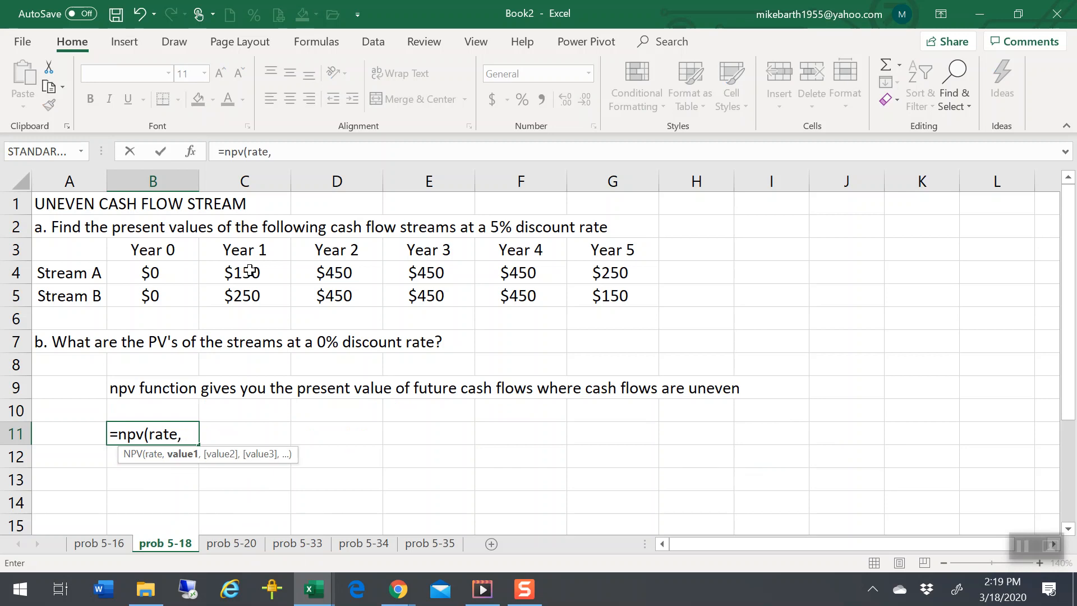
pyautogui.write('{')
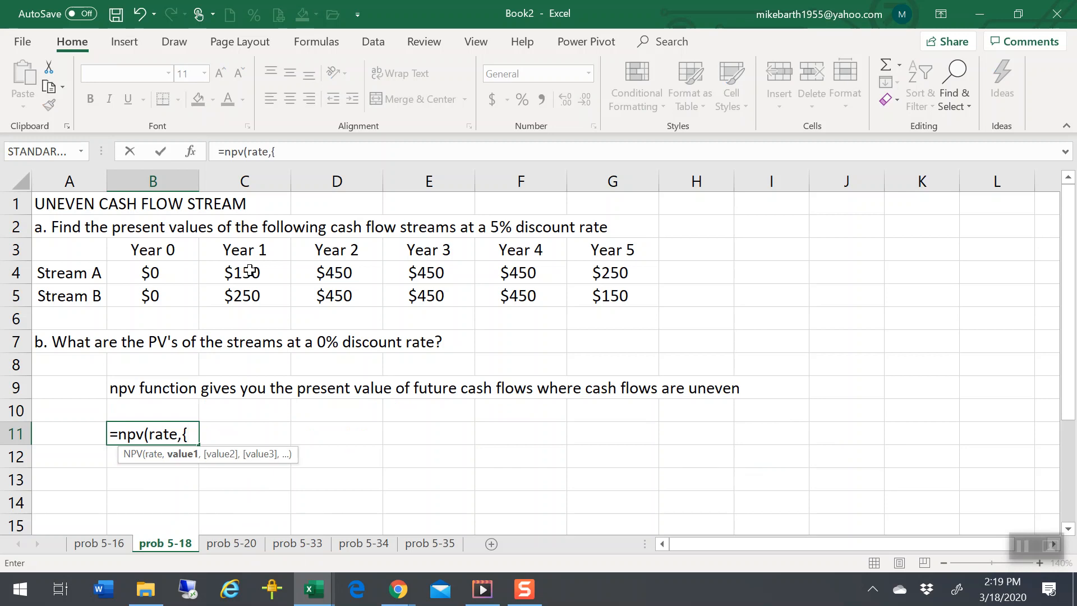
pyautogui.write('pm')
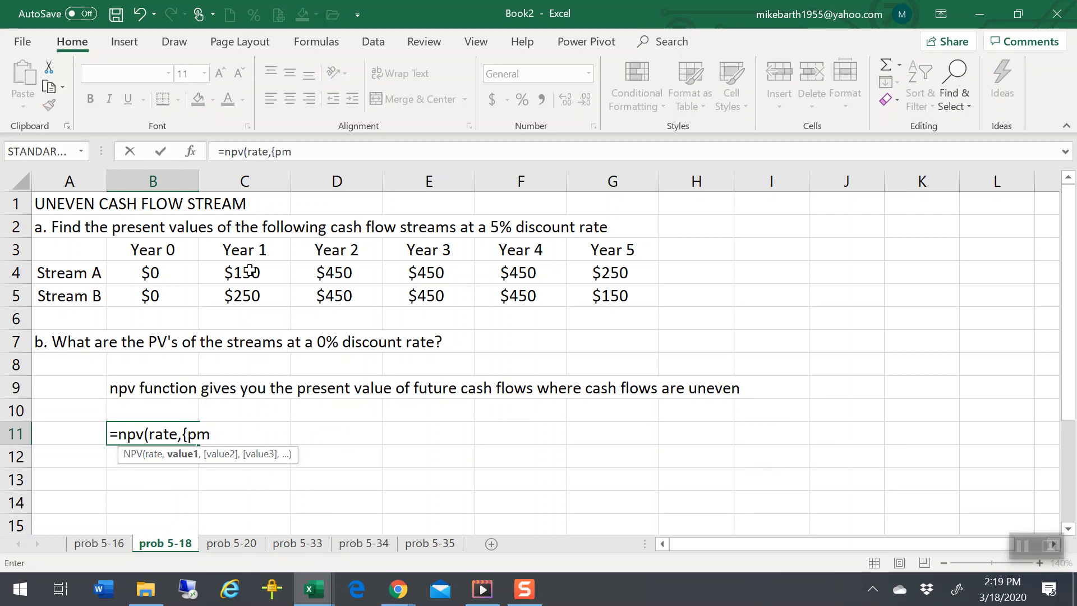
pyautogui.write('ayment')
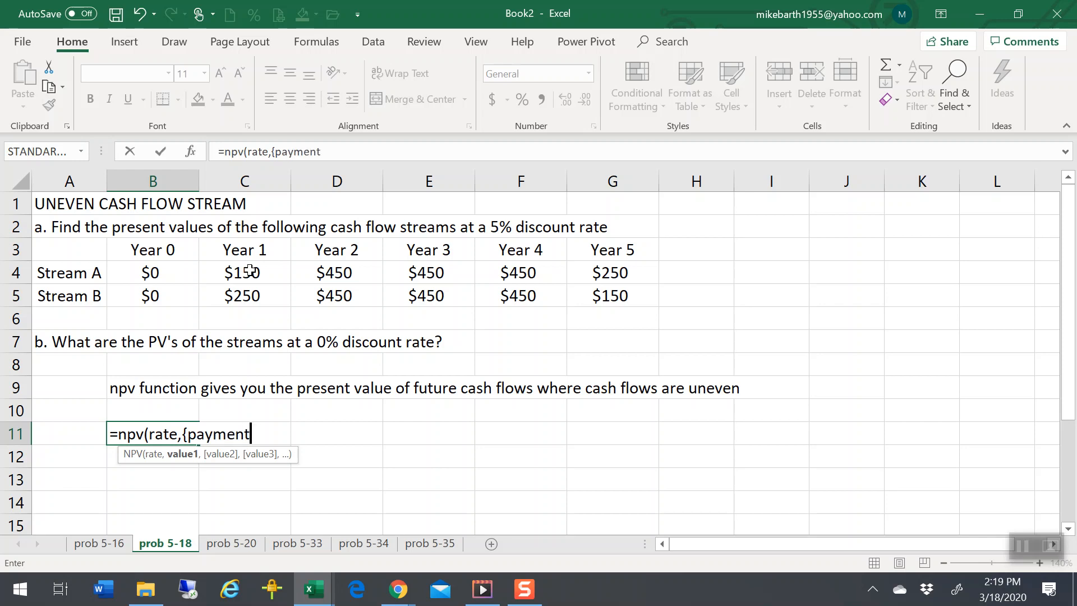
pyautogui.write('s}')
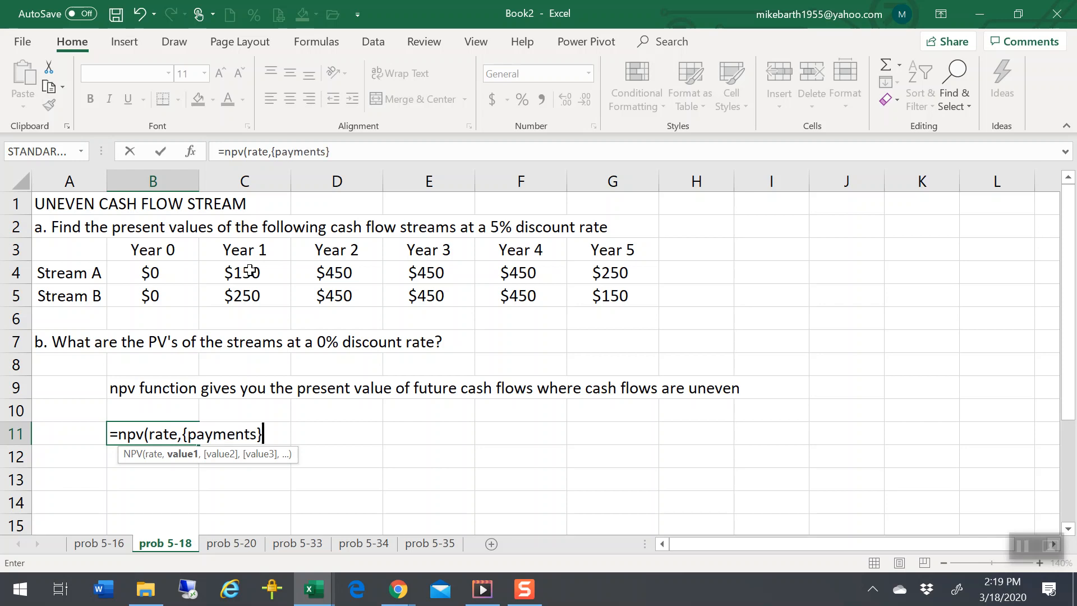
pyautogui.write(')')
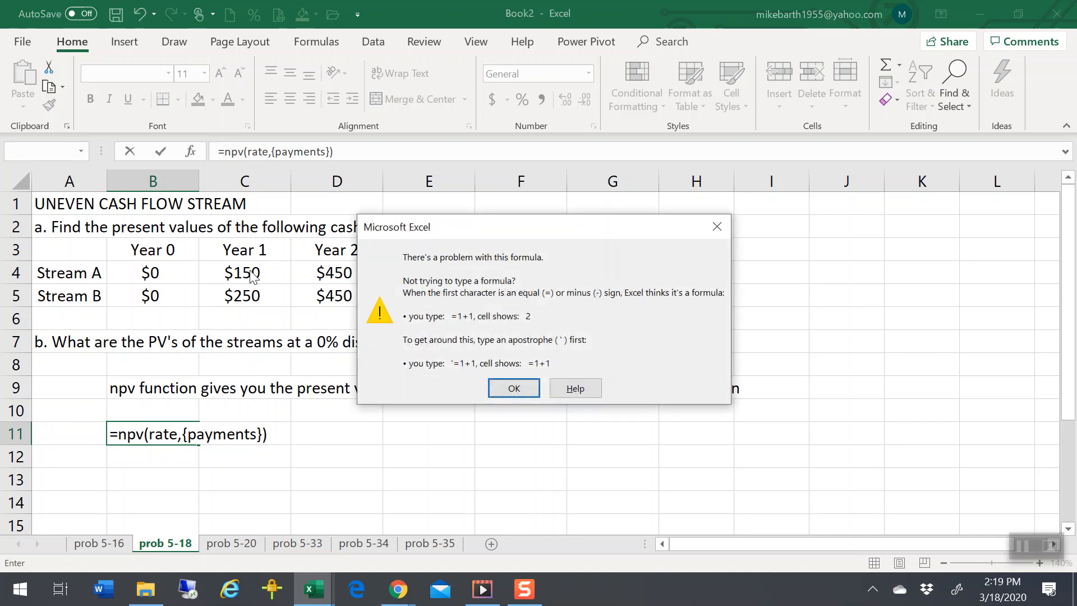
pyautogui.click(514, 388)
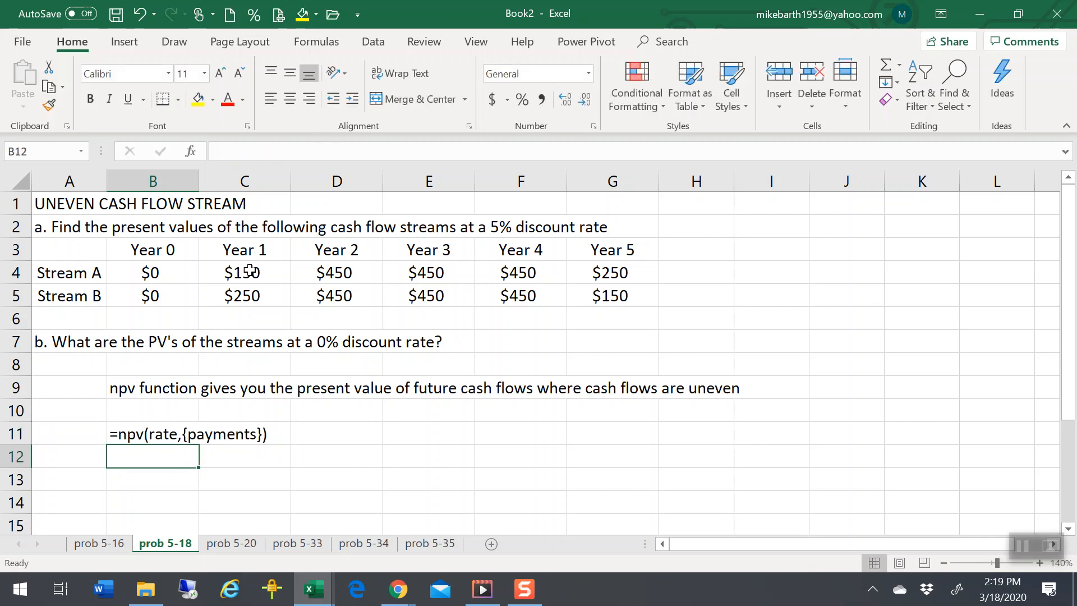
# Fill the Year 0 cells B3:B5 black to hide the $0 amounts, then move to H3
pyautogui.click(153, 341)
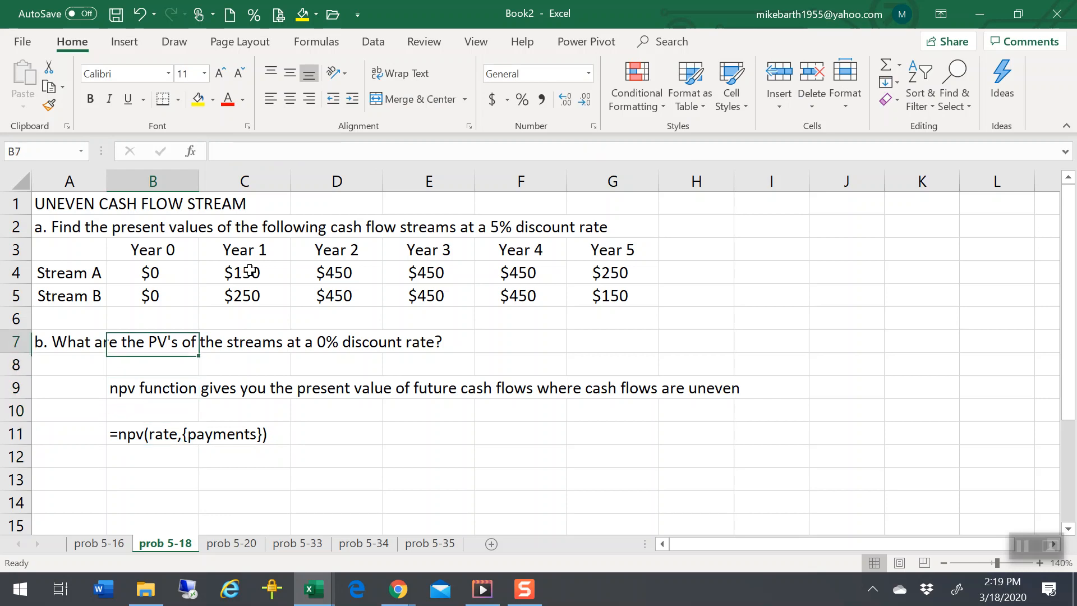
pyautogui.click(521, 249)
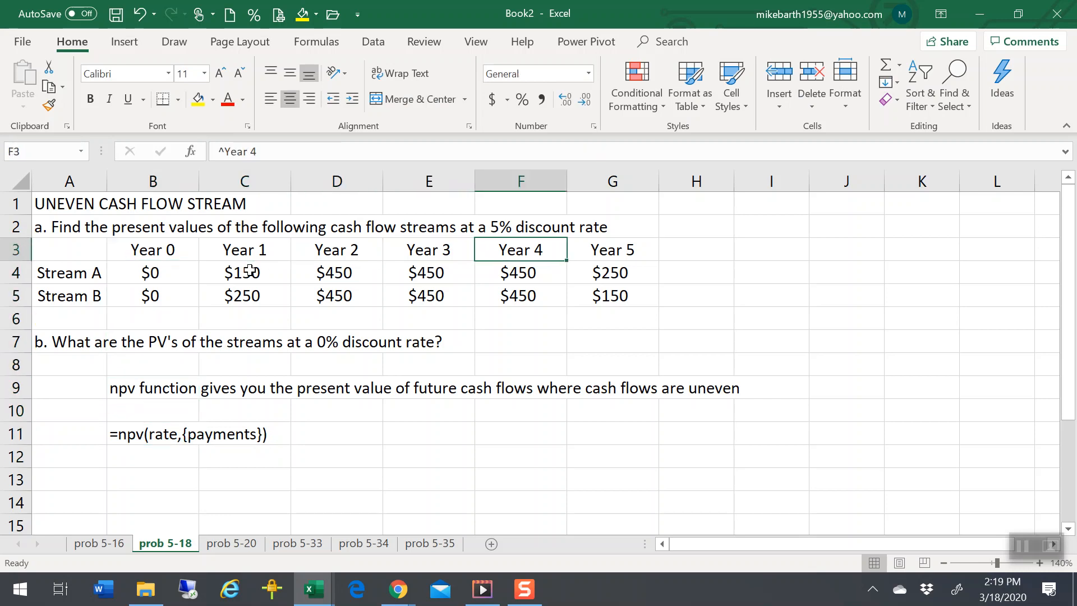
pyautogui.click(337, 249)
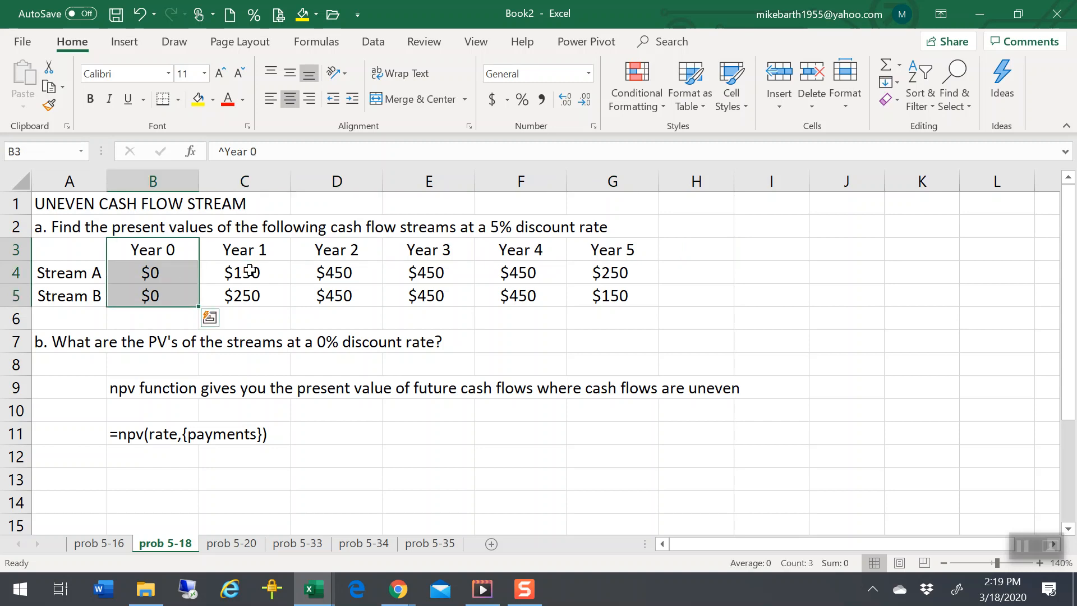
pyautogui.click(56, 203)
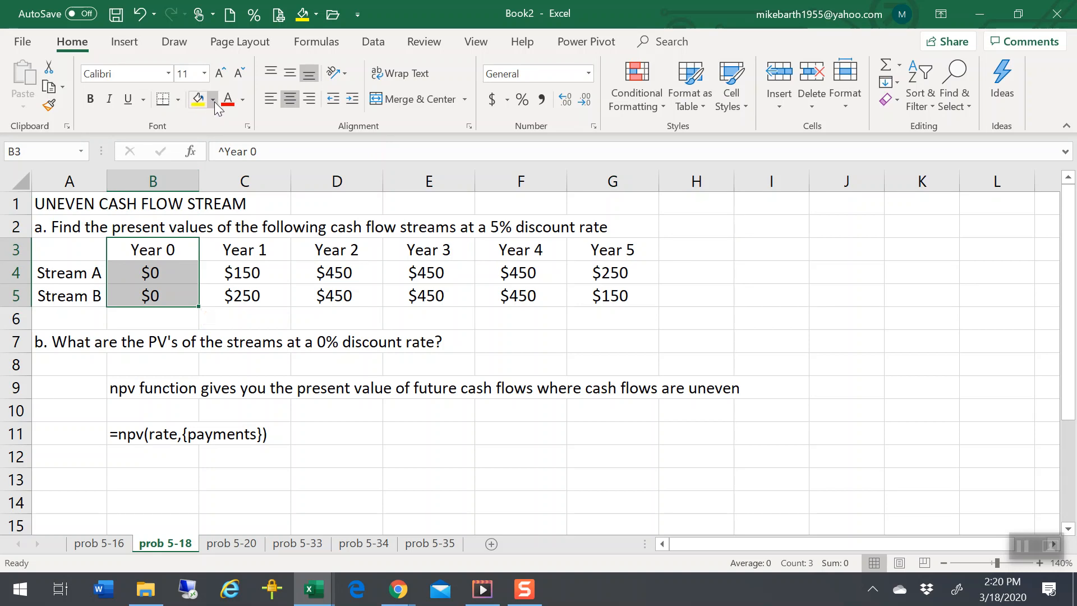
pyautogui.click(213, 98)
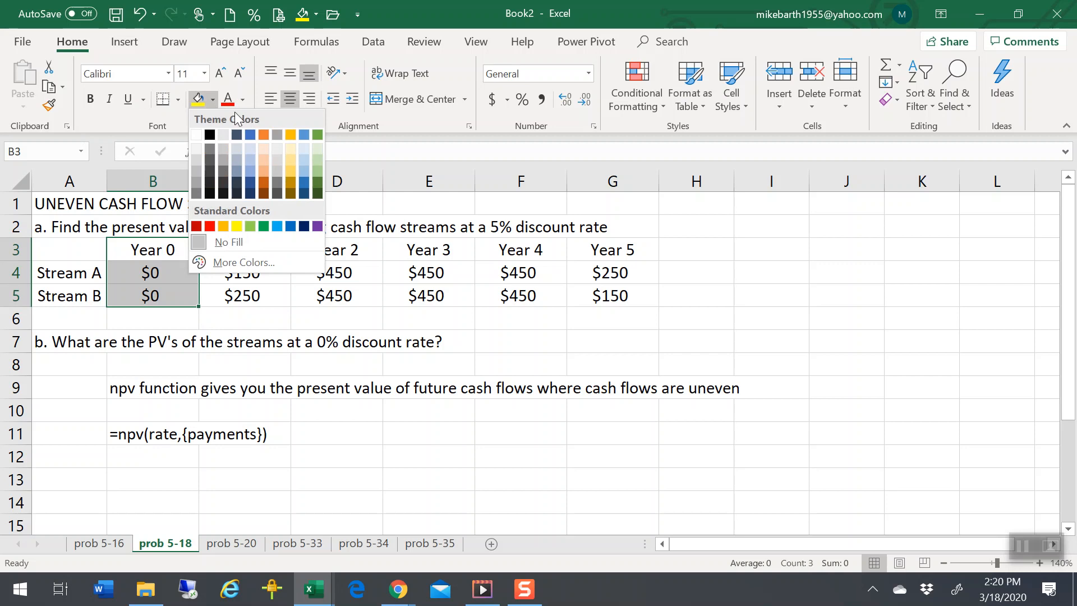
pyautogui.click(209, 135)
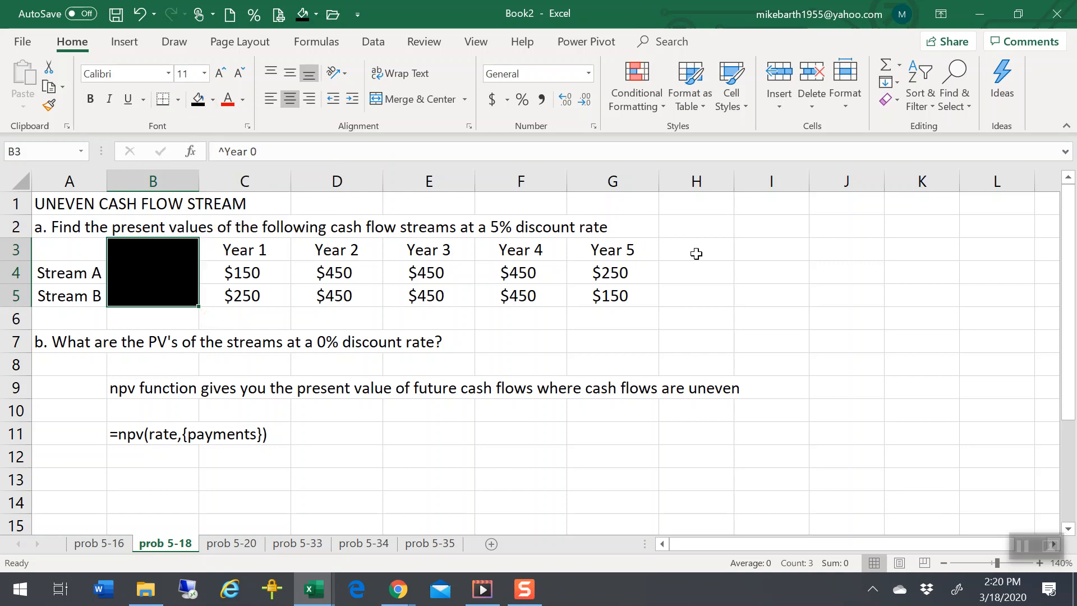
pyautogui.click(696, 249)
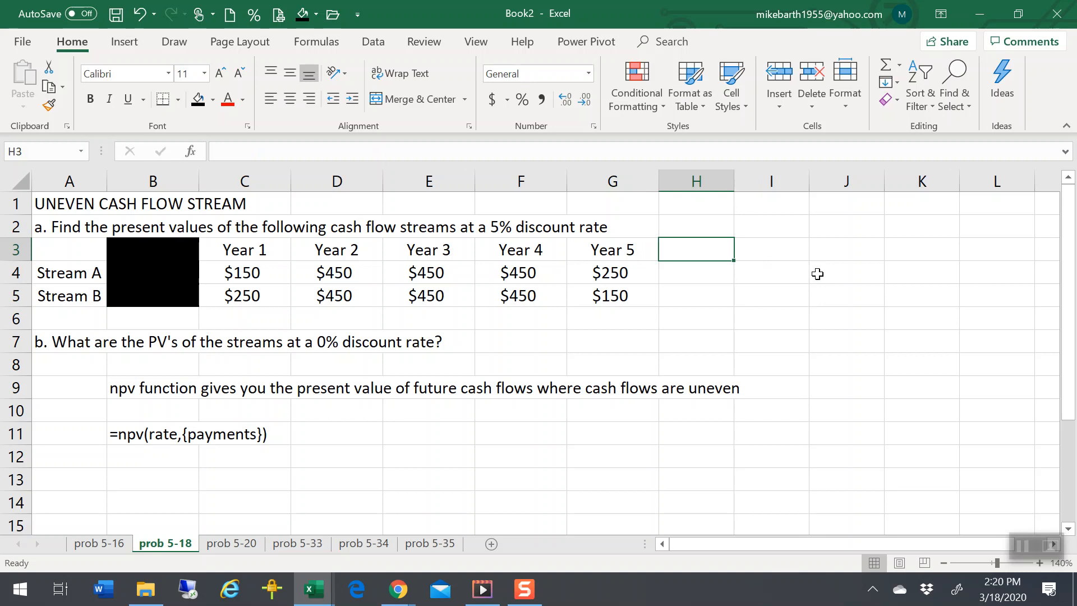
# Enter a Rate heading with 5% for both streams, centred, and start the PV heading in I3
pyautogui.write('Rate')
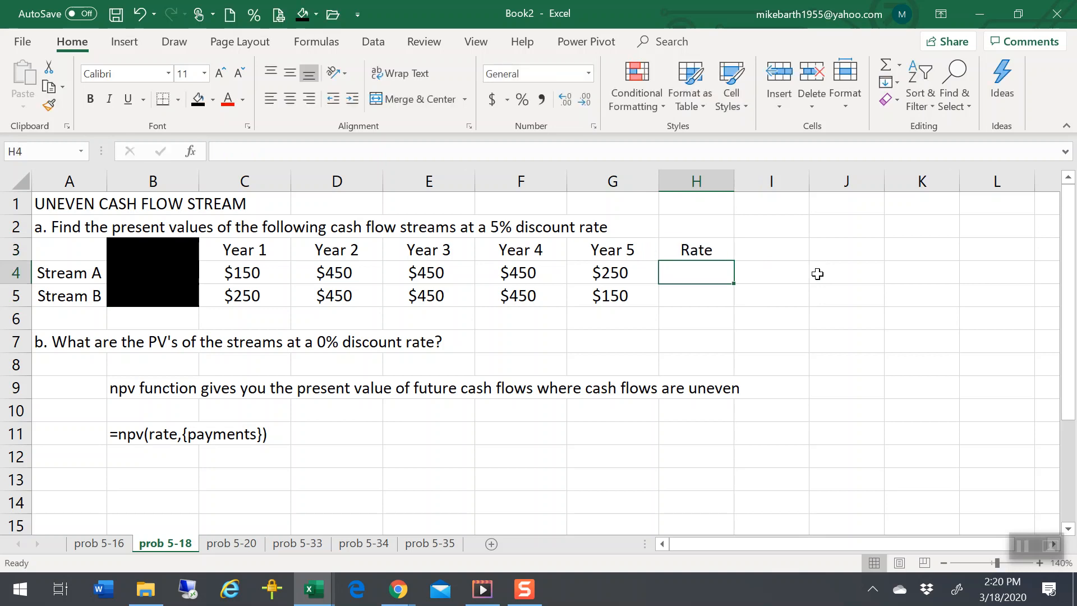
pyautogui.write('5%')
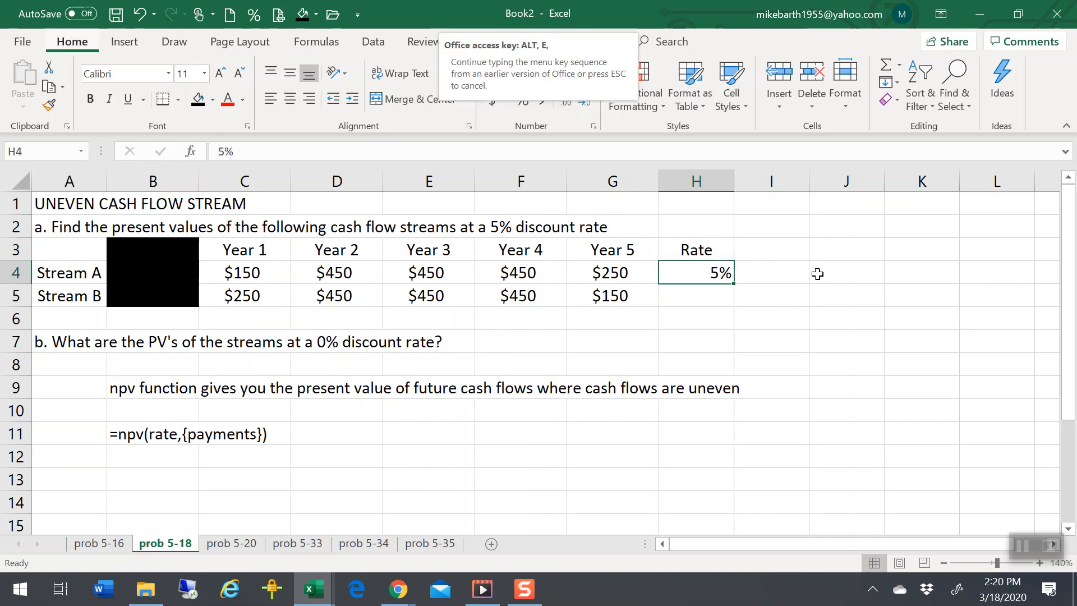
pyautogui.moveTo(694, 249); pyautogui.dragTo(695, 295)
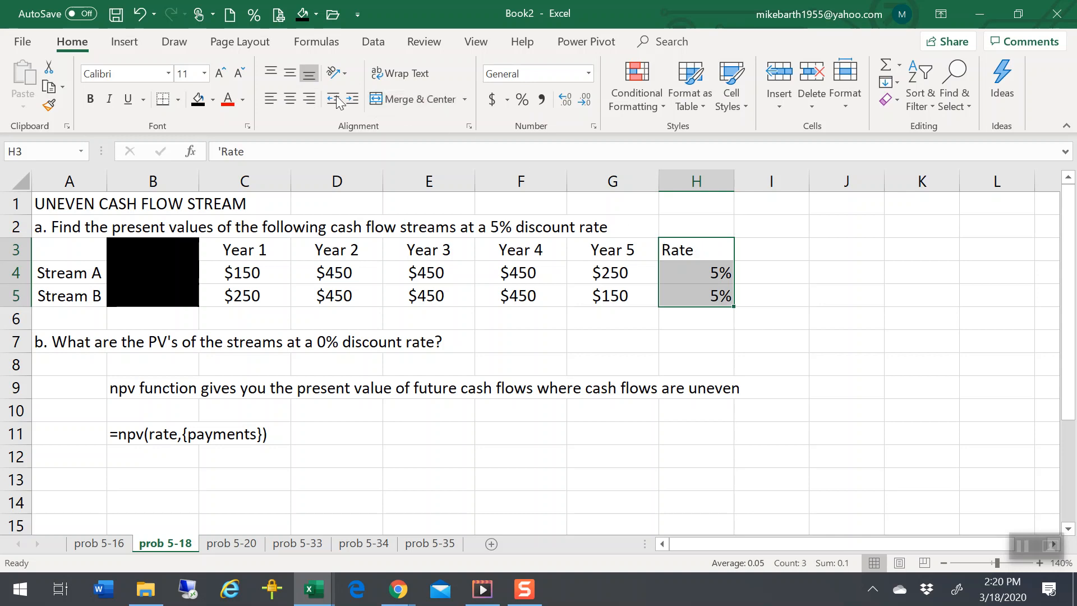
pyautogui.click(288, 99)
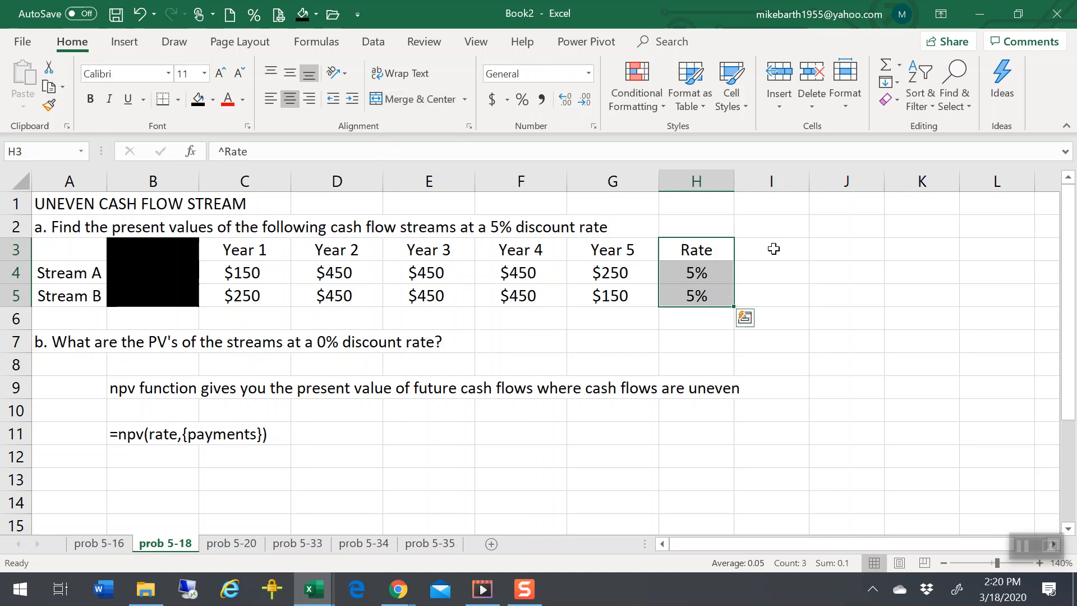
pyautogui.write('PV')
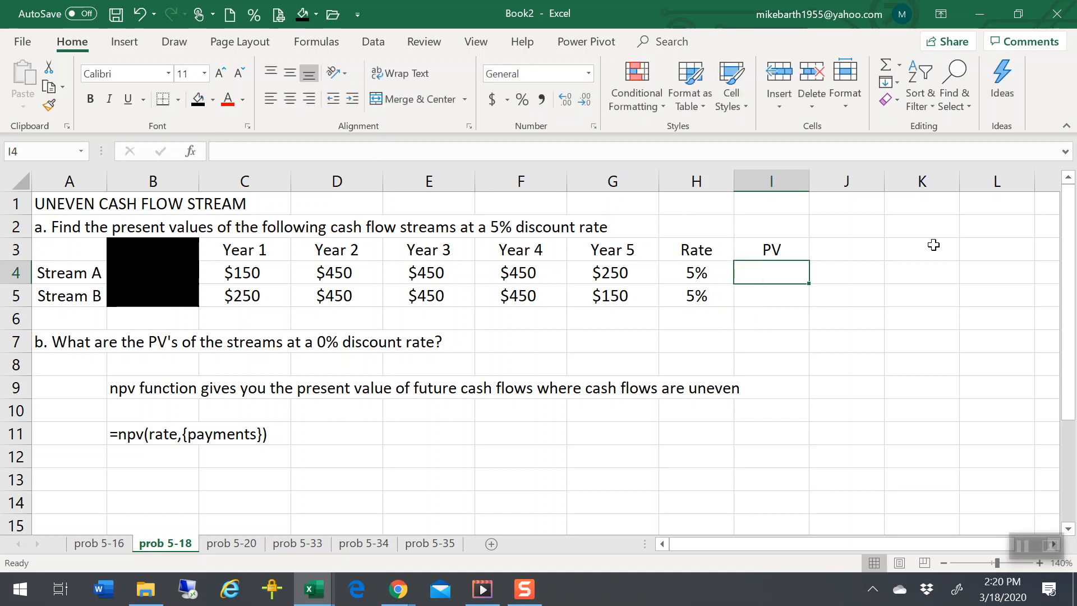
# Enter =NPV(H4,C4:G4) in I4, giving $1,505.84 for Stream A
pyautogui.write('=npv(H4')
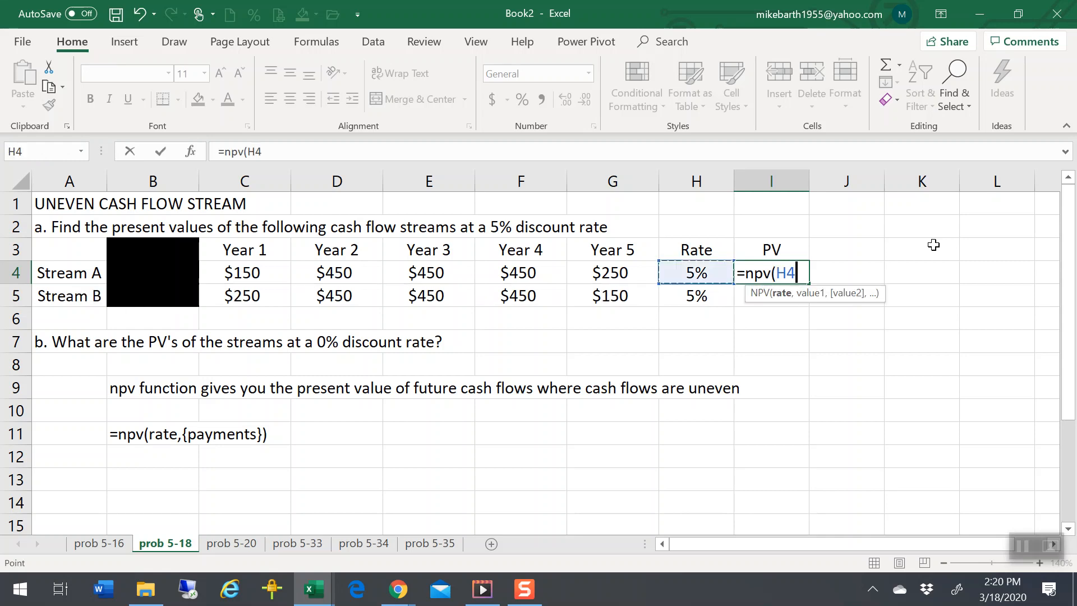
pyautogui.write(',C4:G4')
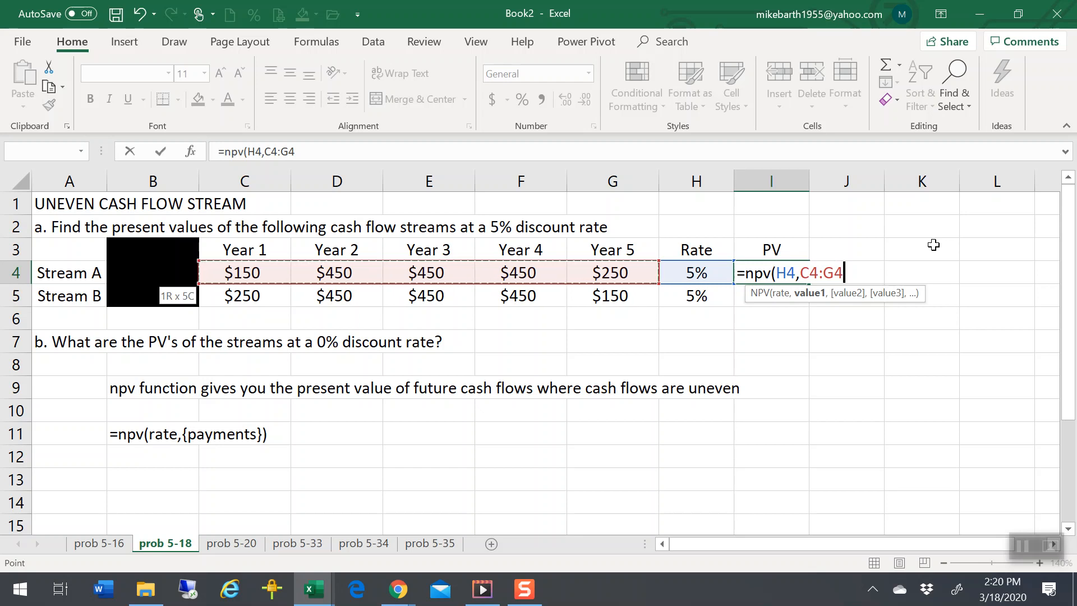
pyautogui.write(')')
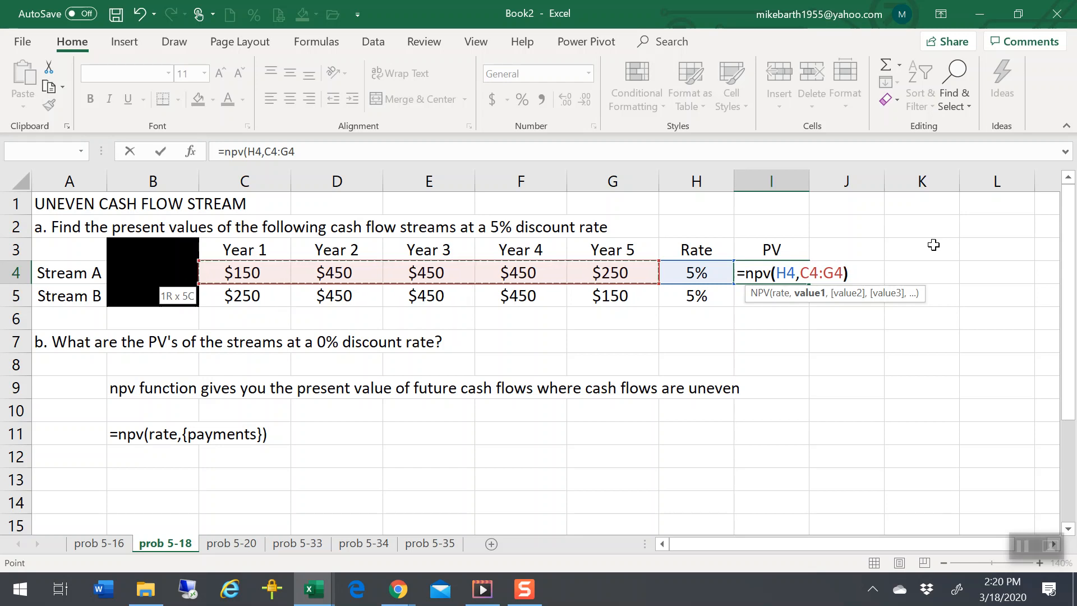
pyautogui.press('Enter')
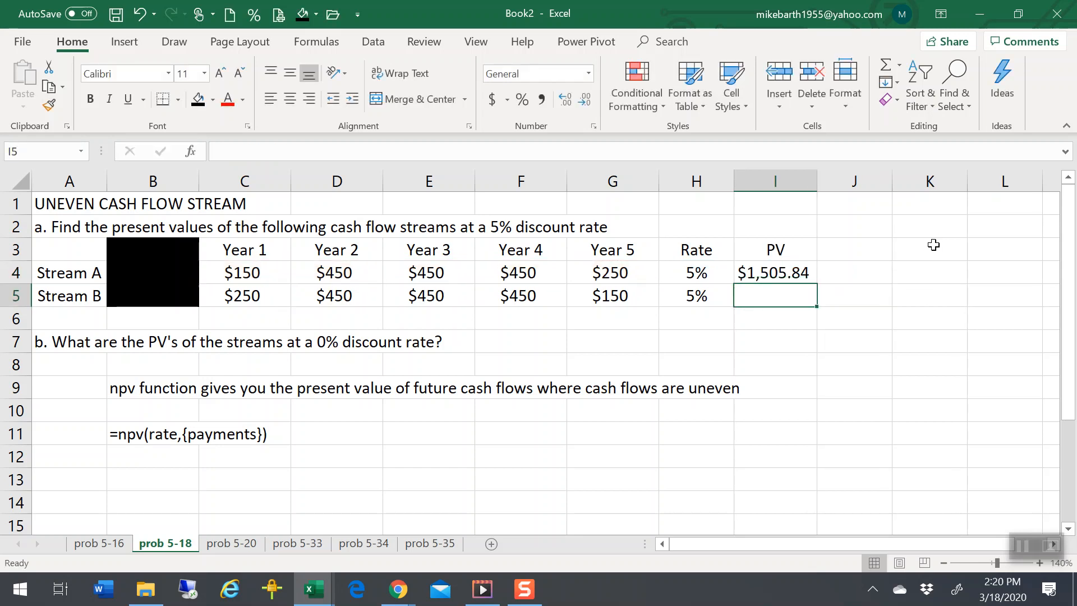
# Copy the NPV formula to I5, giving $1,522.73 for Stream B
pyautogui.click(775, 273)
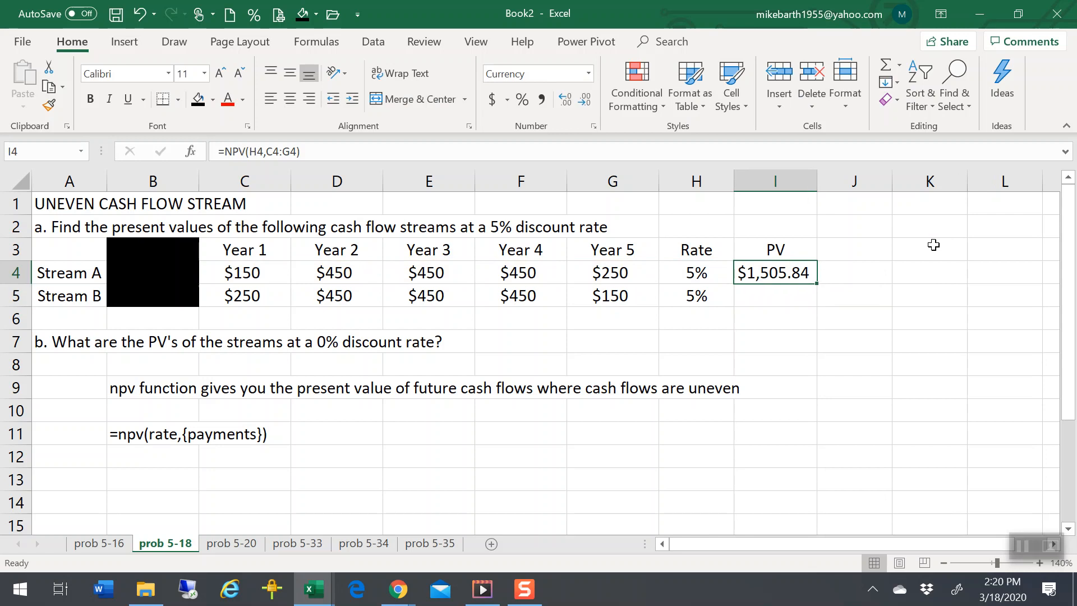
pyautogui.press('alt')
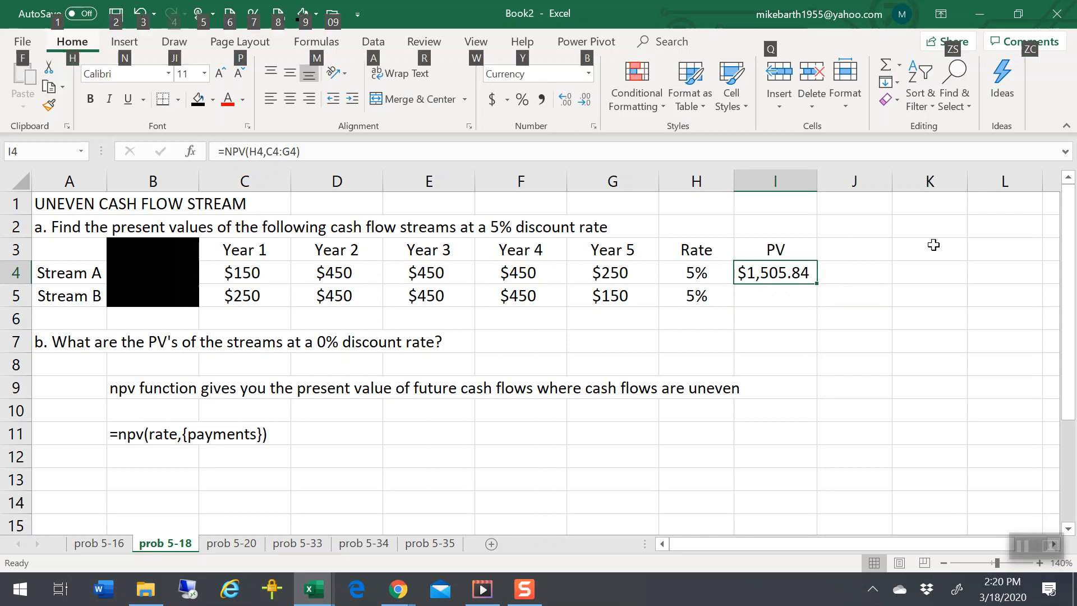
pyautogui.click(774, 295)
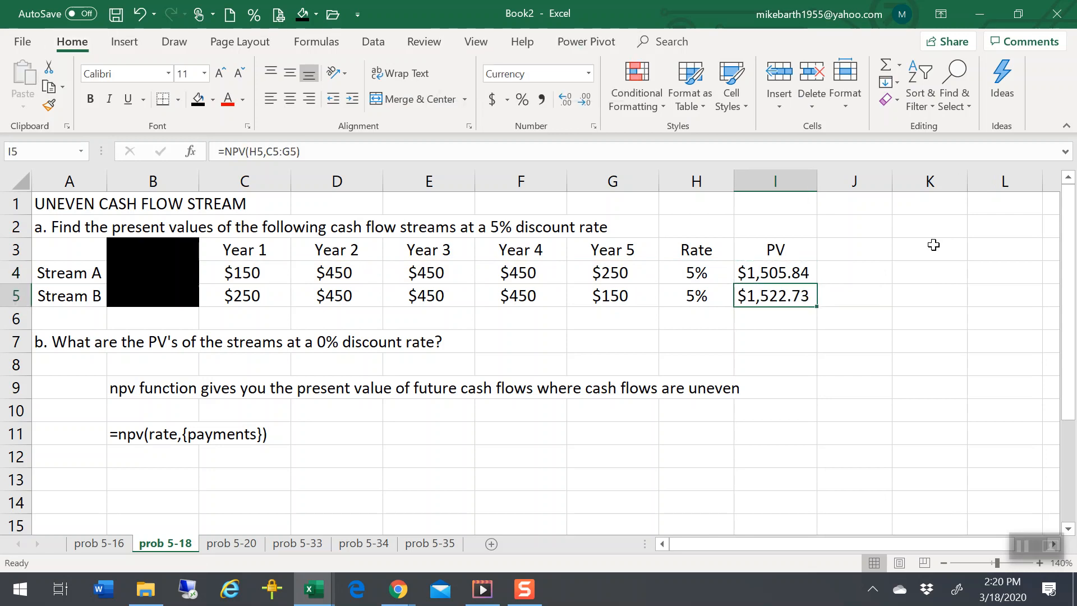
pyautogui.click(429, 295)
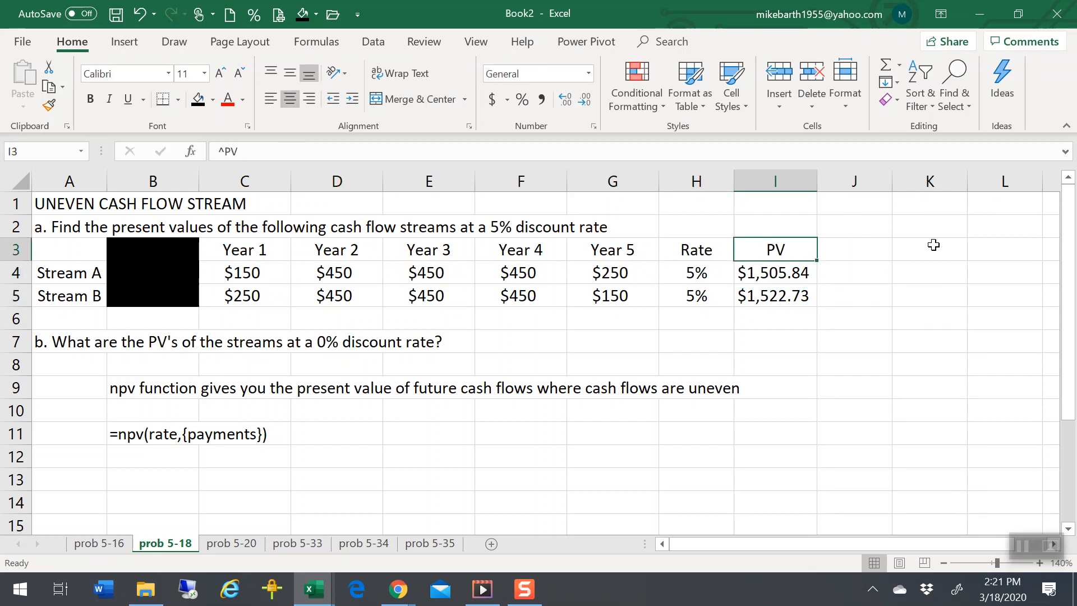
# Paste a transposed copy of the Year 1–5 flows and 5% rate at C15, years down column C
pyautogui.click(429, 249)
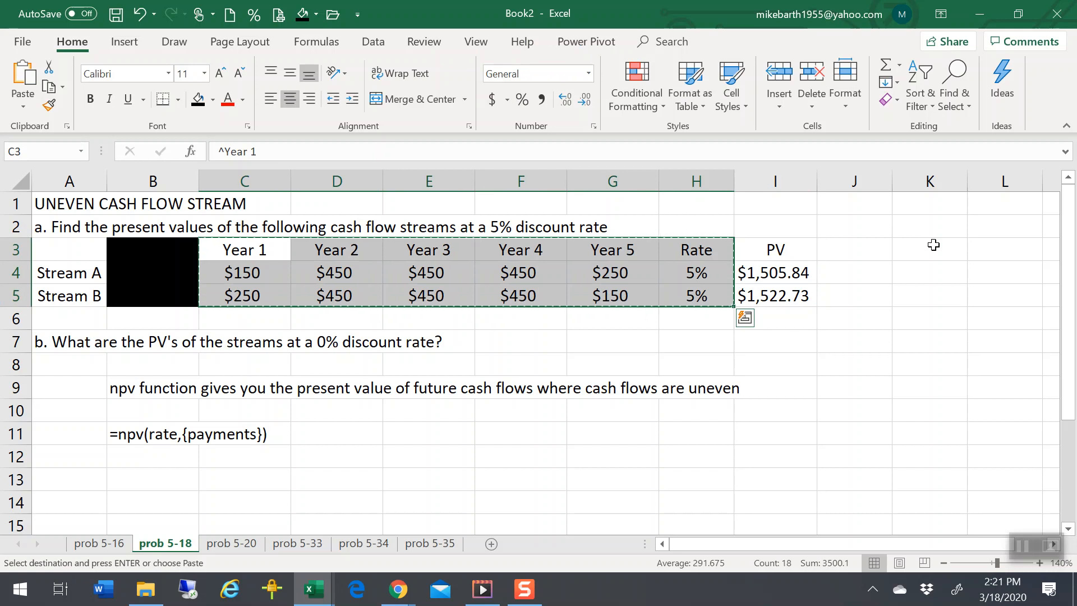
pyautogui.scroll(-3)
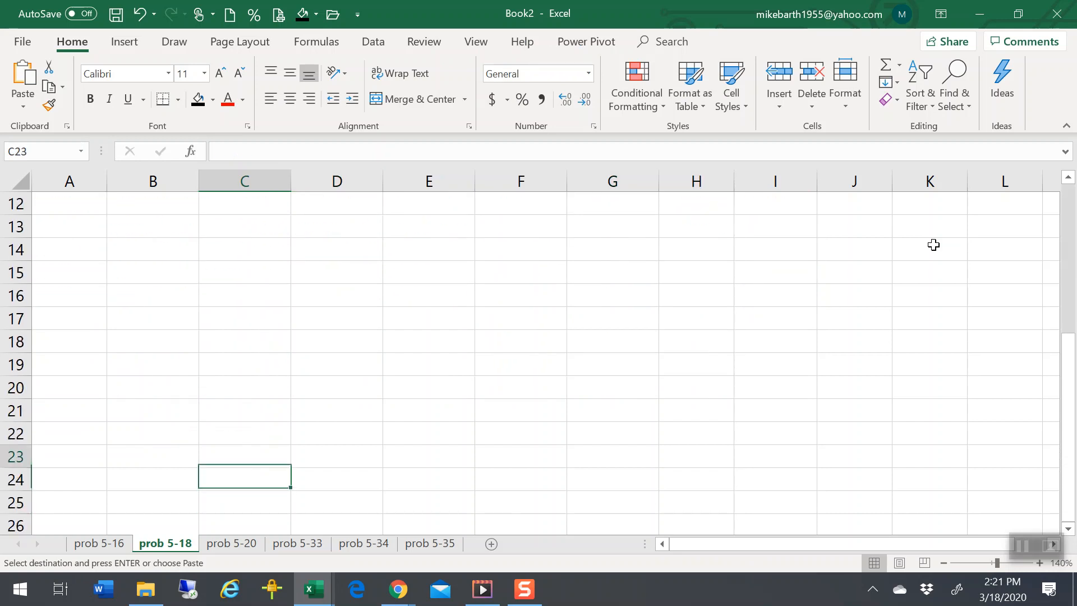
pyautogui.press('alt')
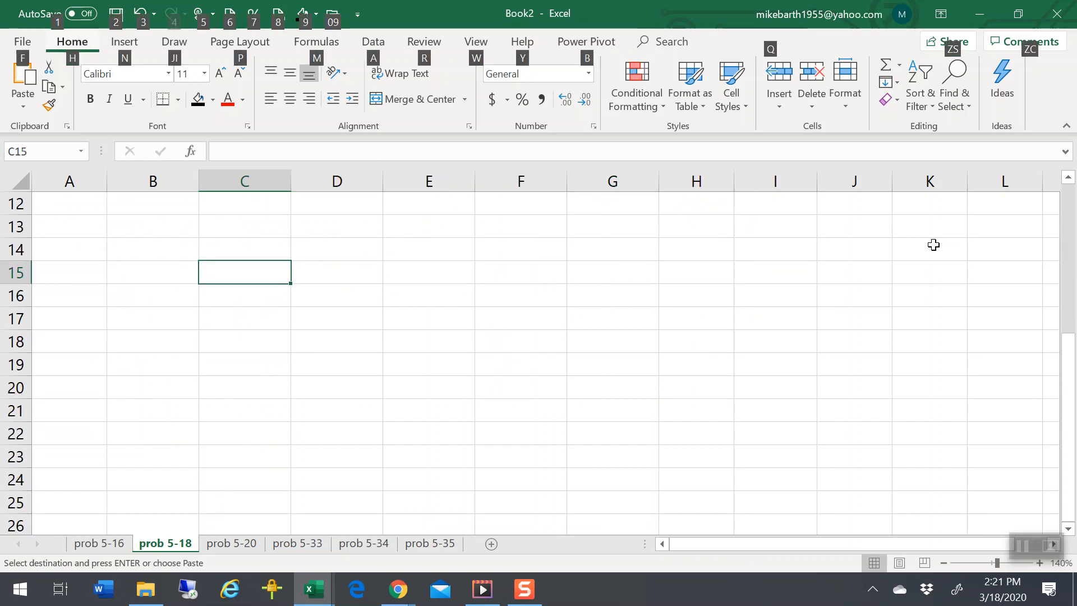
pyautogui.press('ctrl+v')
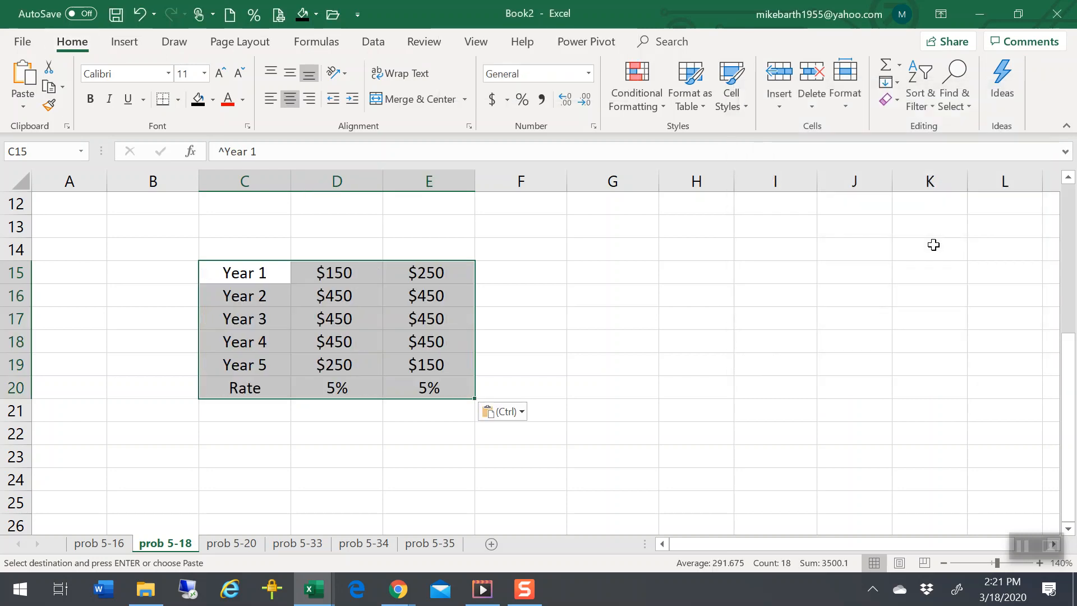
pyautogui.click(260, 433)
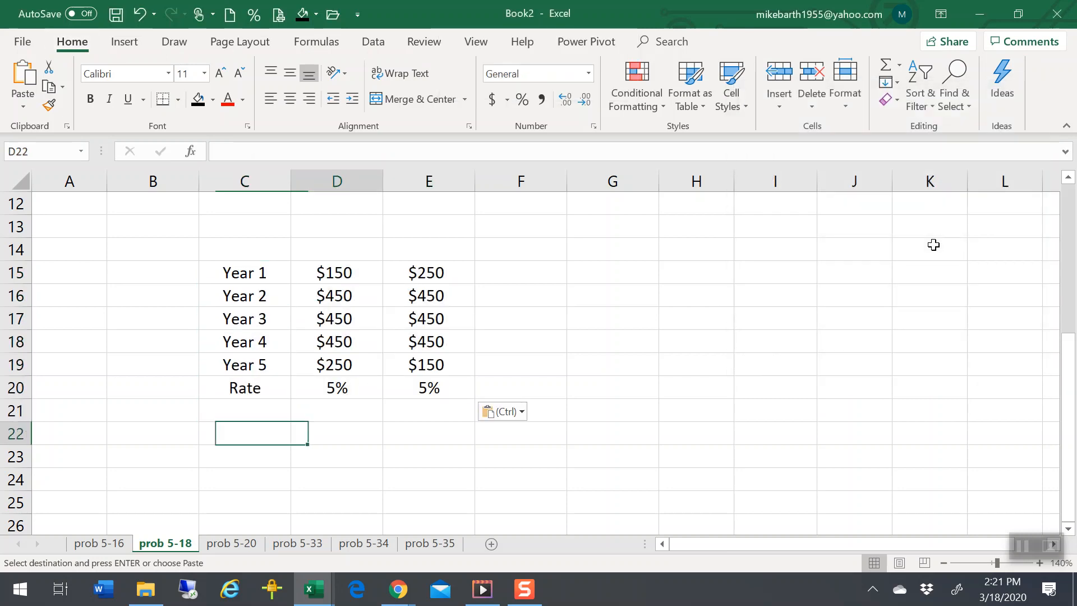
pyautogui.click(336, 273)
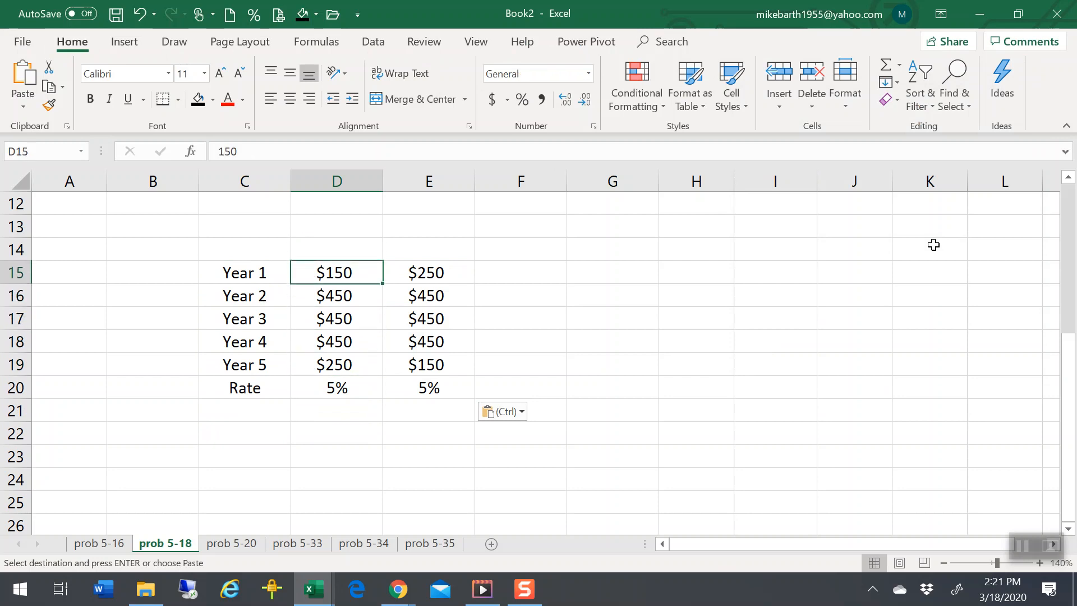
pyautogui.click(245, 433)
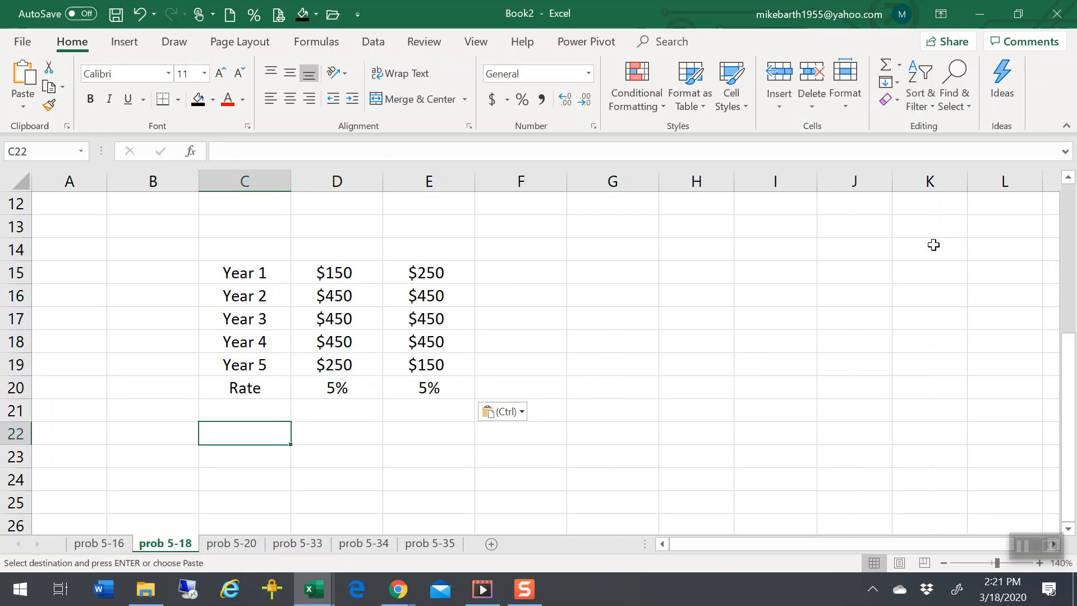
# Enter an NPV formula using the D20 rate and the D15:D19 Stream A flows
pyautogui.write('=')
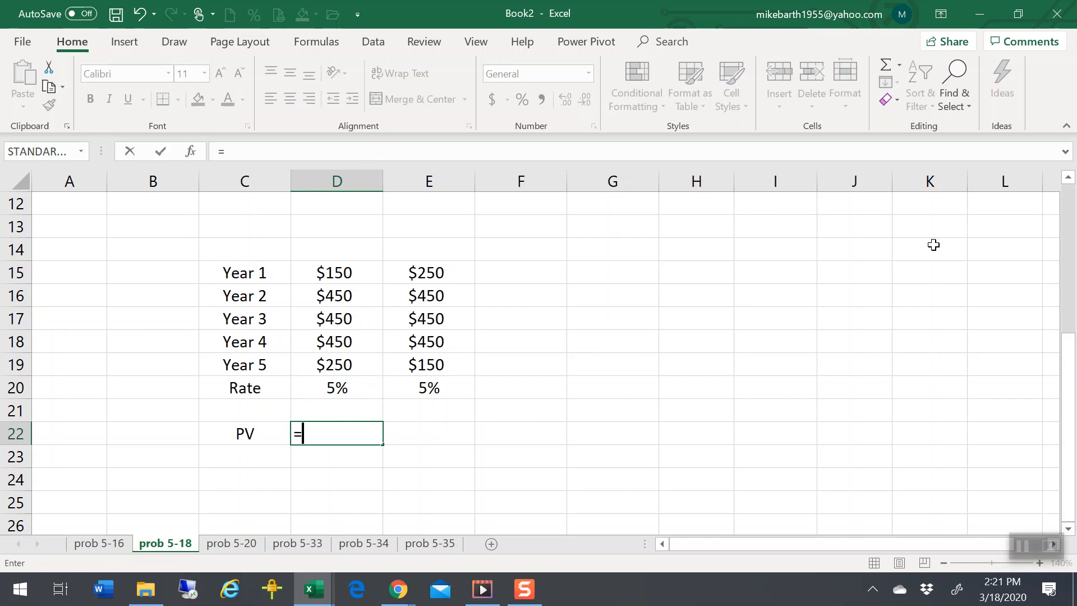
pyautogui.write('npv(')
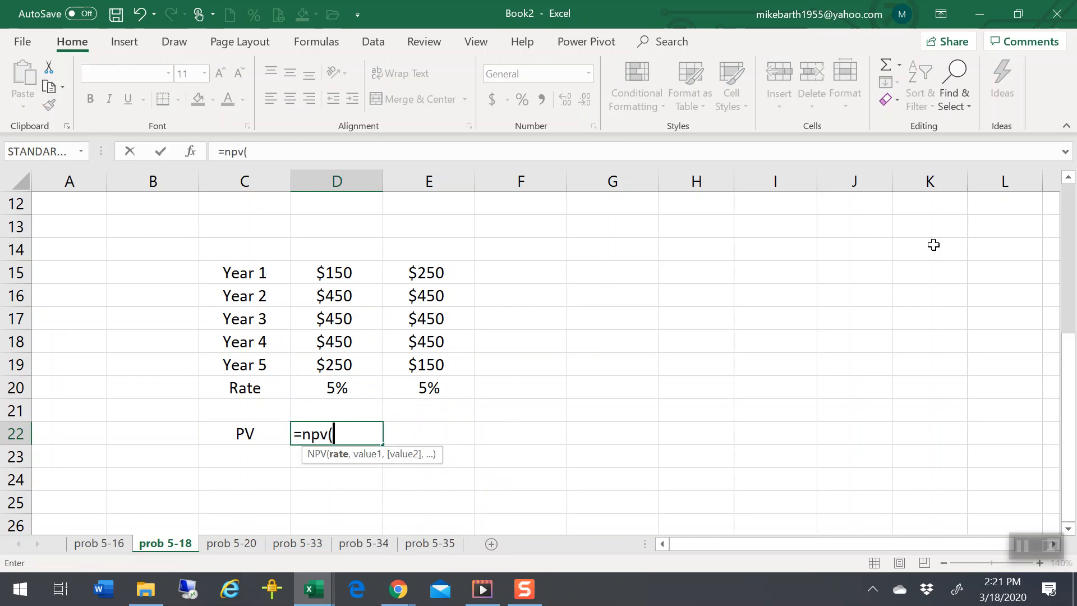
pyautogui.click(337, 387)
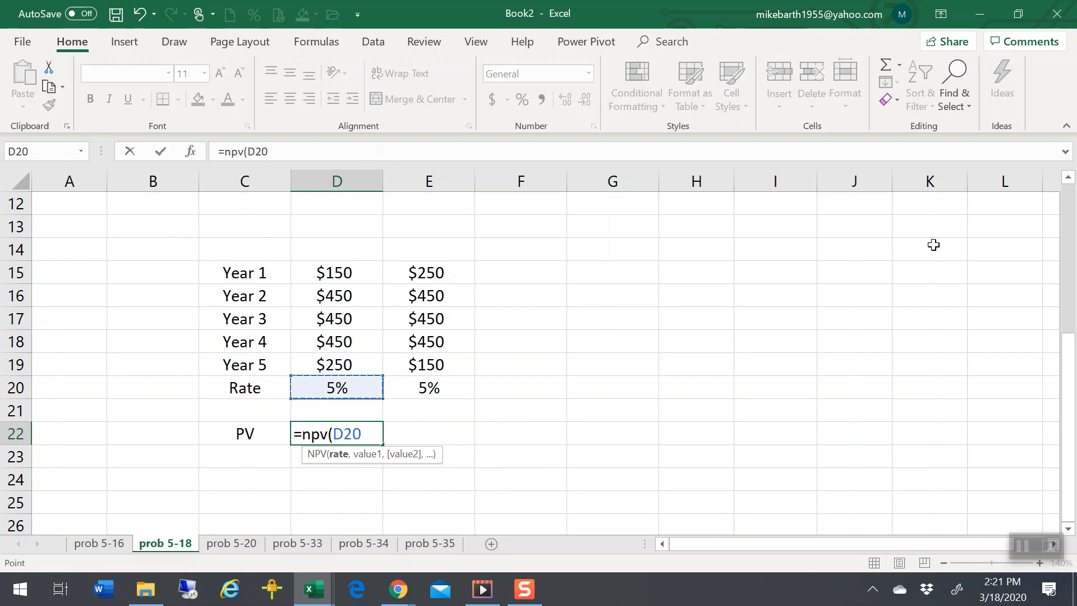
pyautogui.click(337, 364)
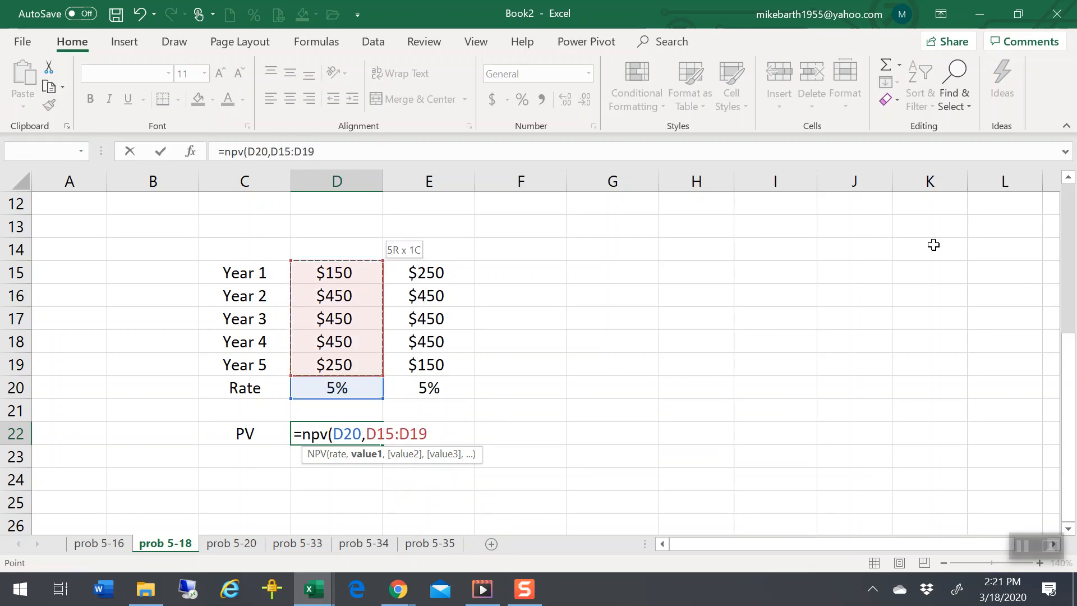
pyautogui.press('Enter')
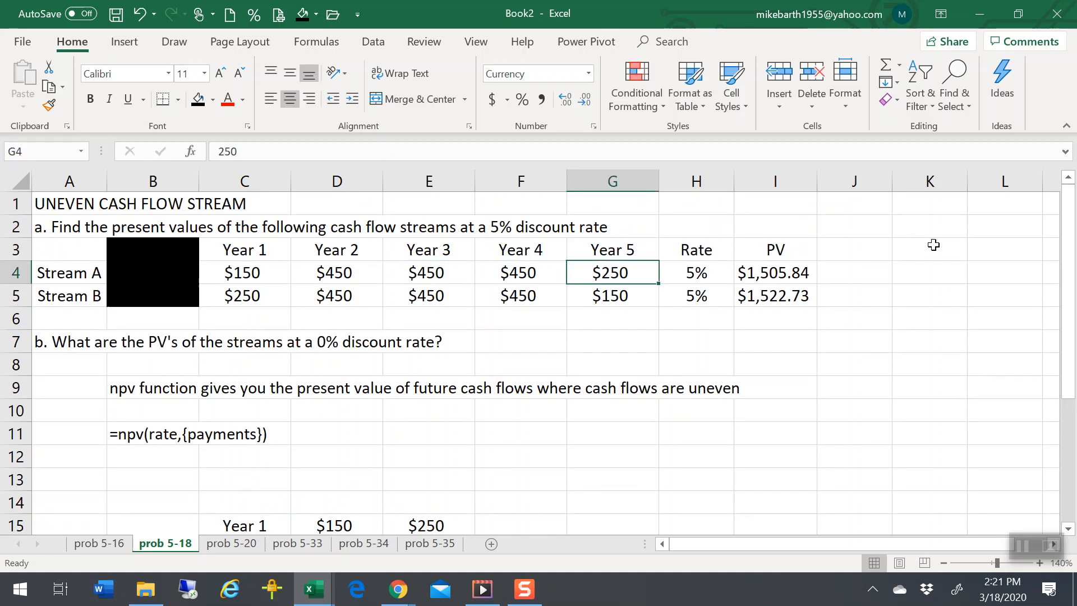
# Total Stream A's five cash flows in J4 with =sum(C4:G4), giving $1,750, and check Stream B's NPV formula
pyautogui.write('=sum')
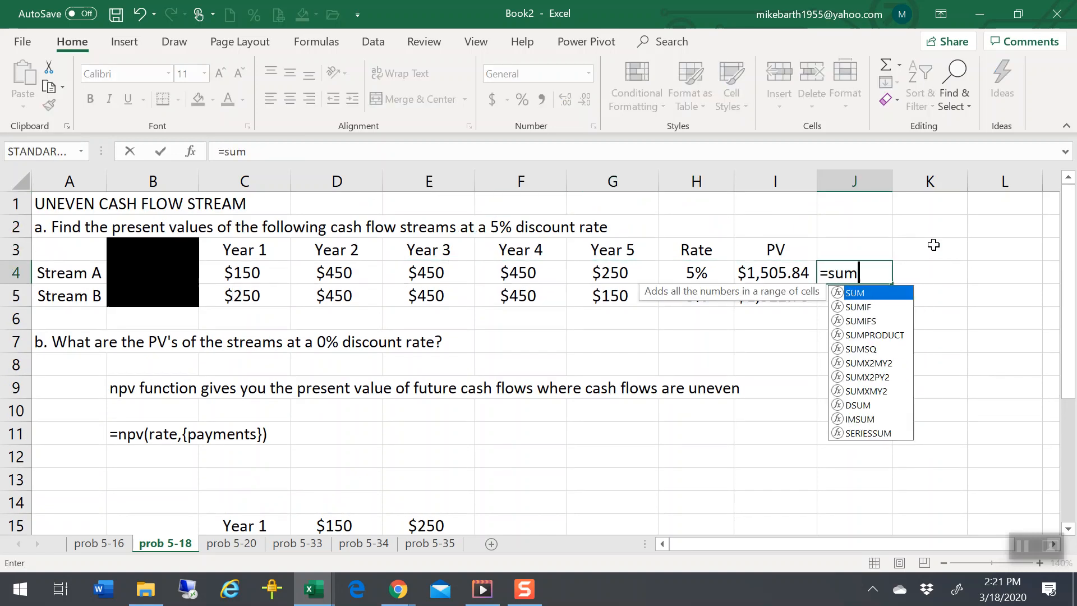
pyautogui.moveTo(520, 271); pyautogui.dragTo(612, 272)
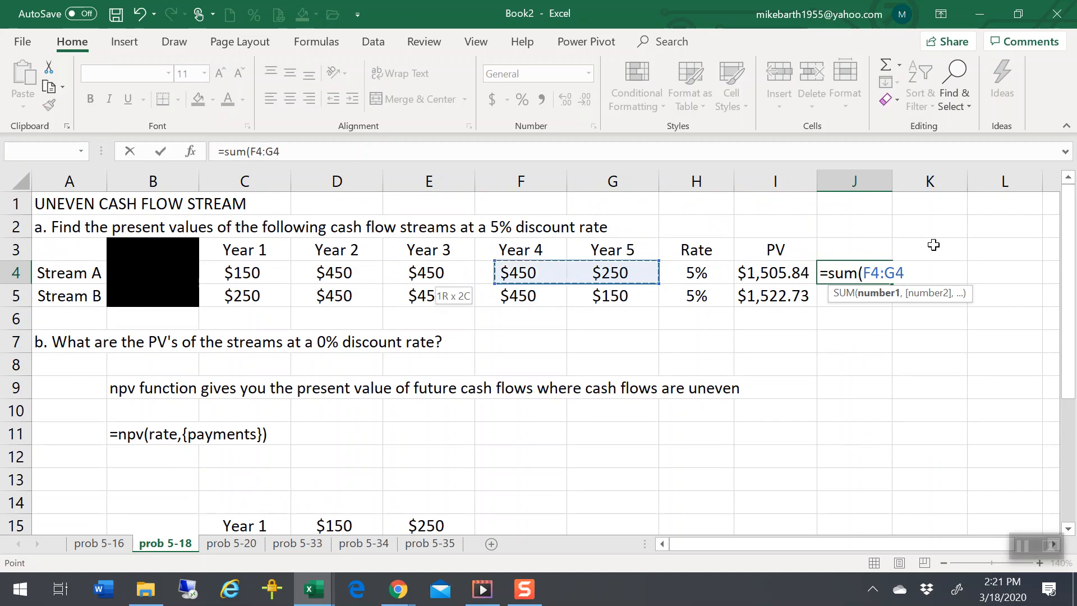
pyautogui.press('Enter')
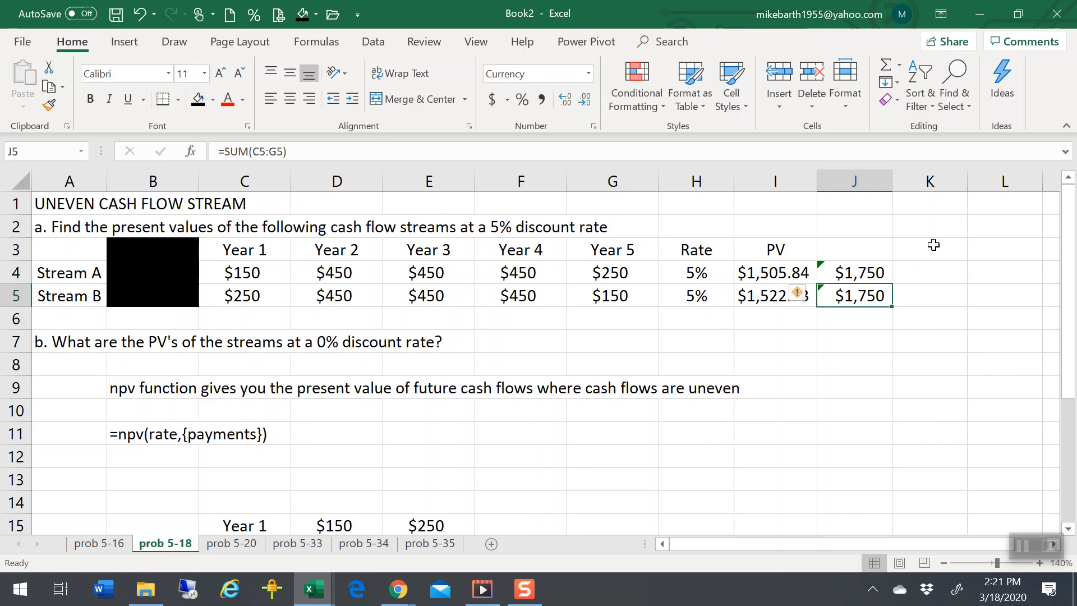
pyautogui.click(930, 249)
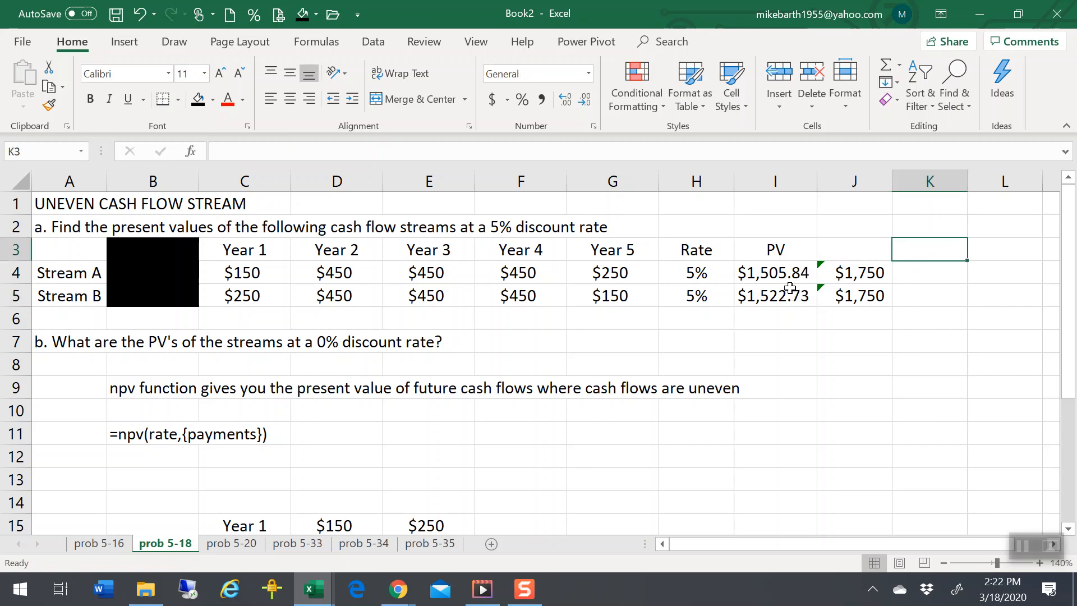
pyautogui.click(774, 295)
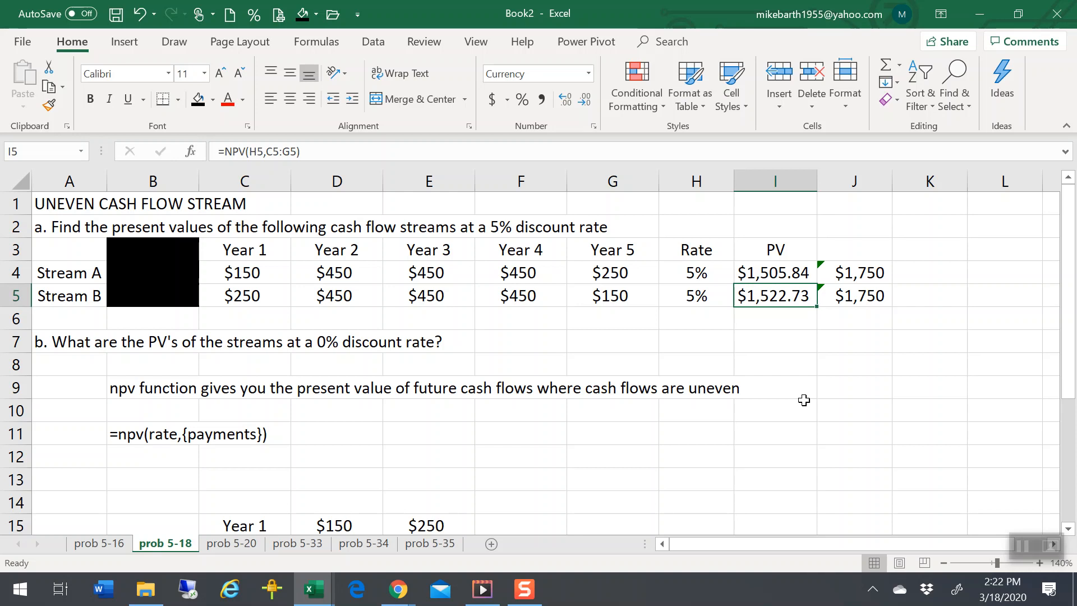
pyautogui.moveTo(729, 431)
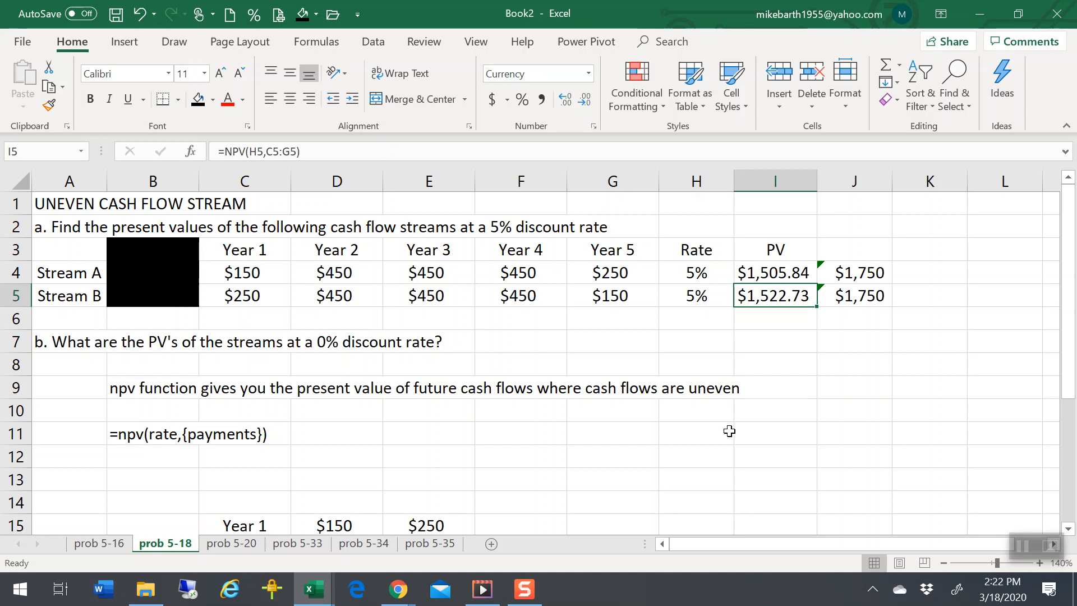
# Link Stream B's rate in H5 to Stream A's with =H4 and check Stream B's PV
pyautogui.click(696, 297)
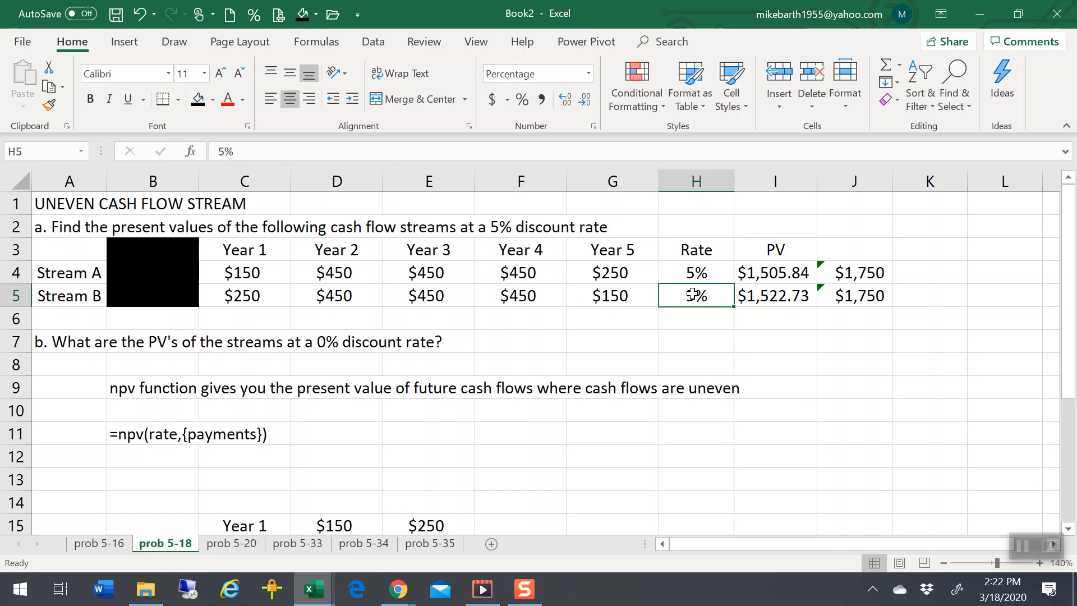
pyautogui.click(696, 319)
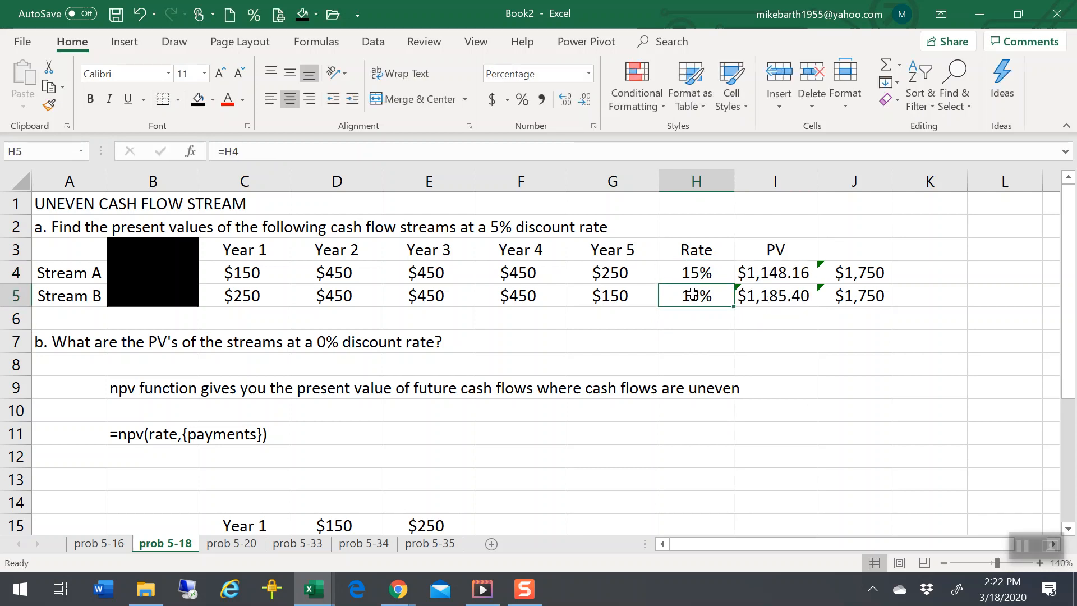
pyautogui.click(774, 296)
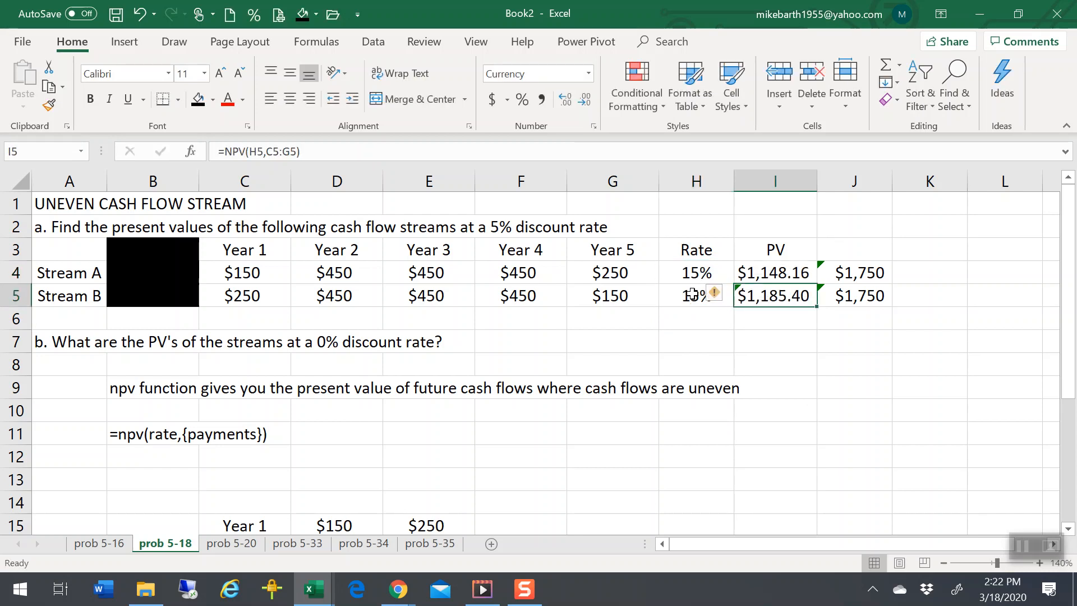
# Trial a 25% rate in H4, restore 5%, and head the totals column 'PV @ 0' in J3
pyautogui.write('25%')
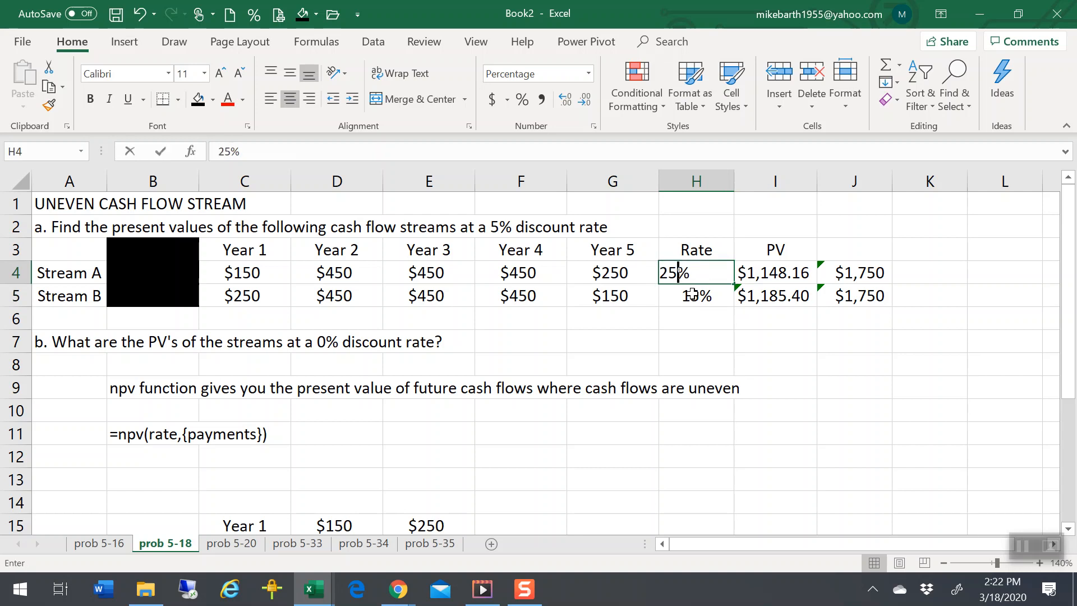
pyautogui.press('Enter')
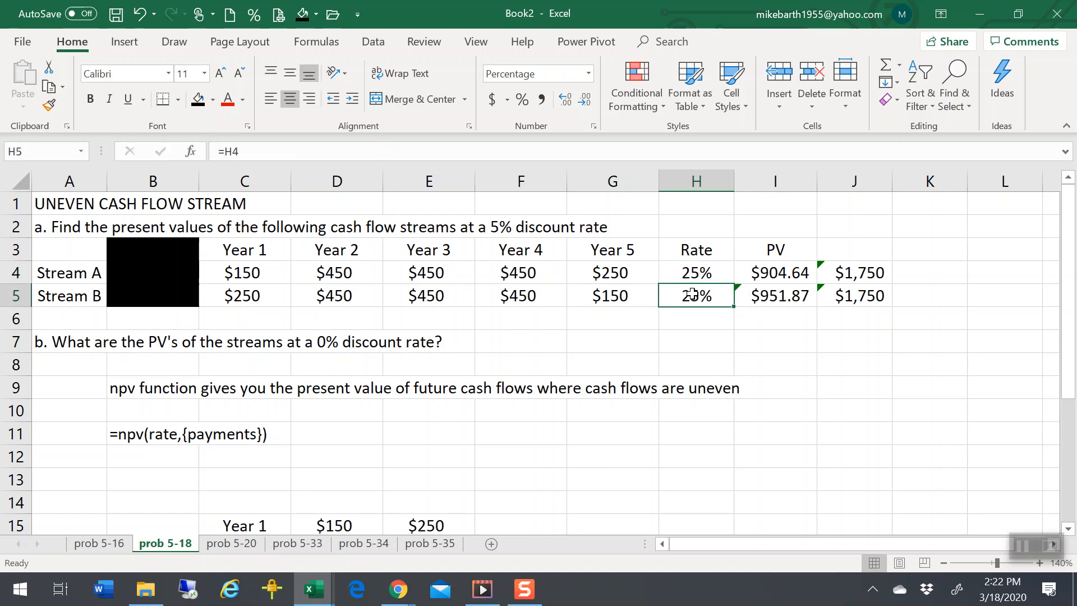
pyautogui.write('5%')
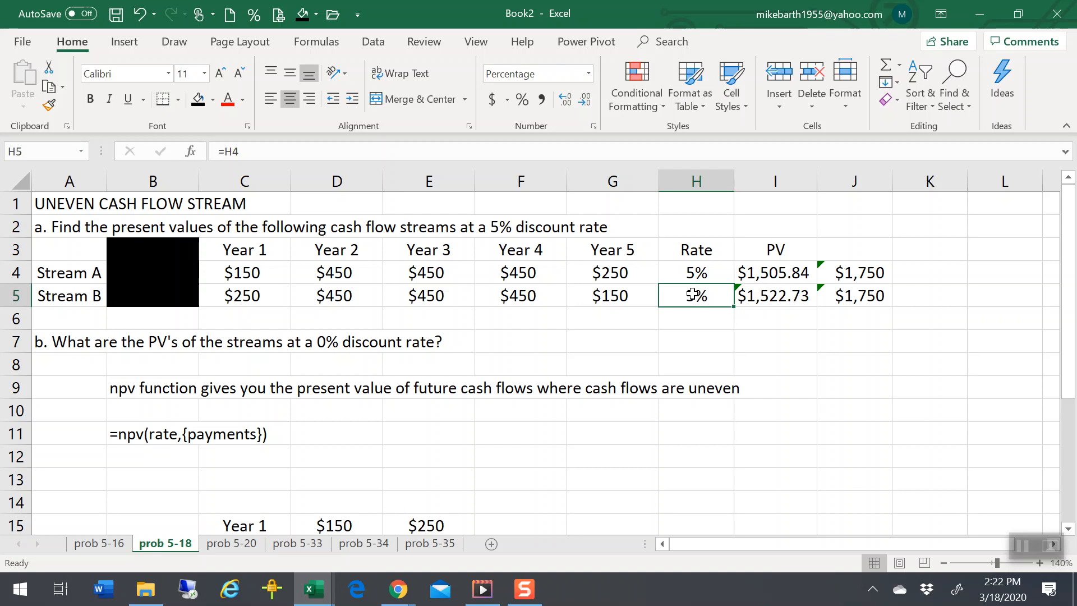
pyautogui.moveTo(701, 288)
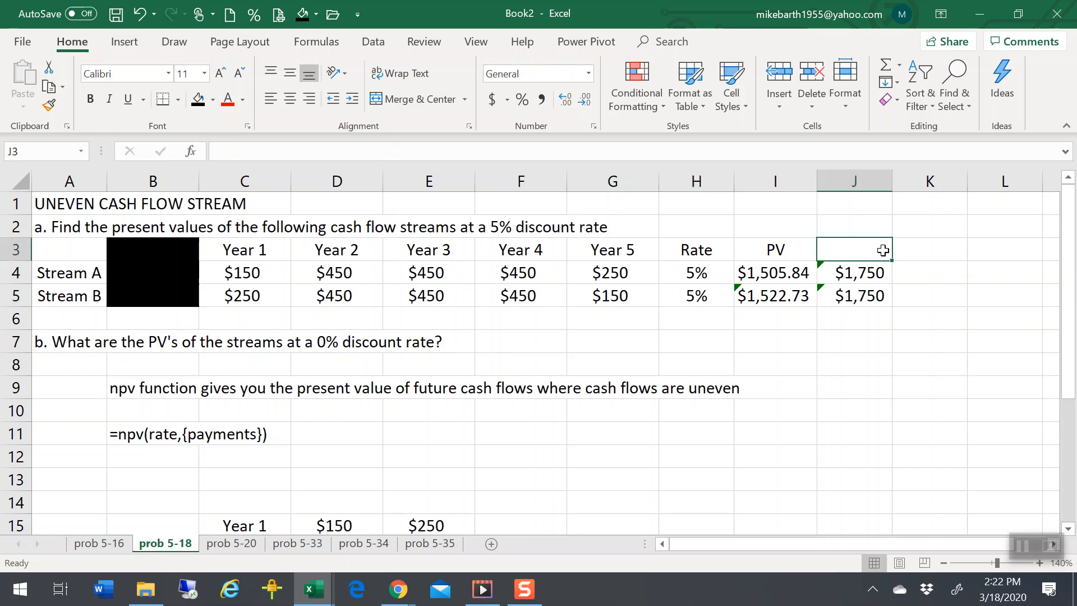
pyautogui.write('PV @ 0')
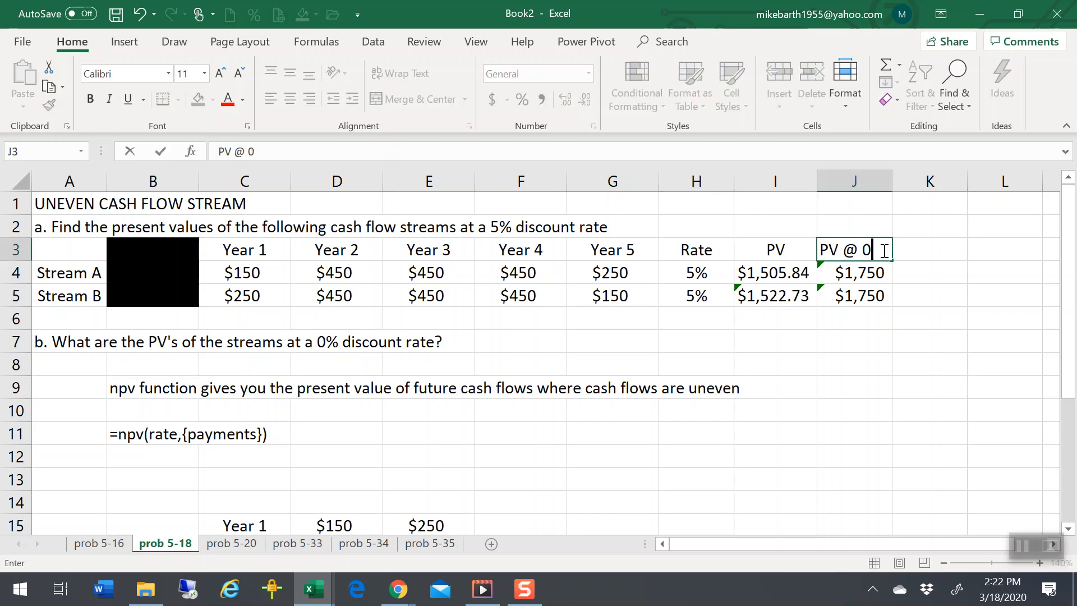